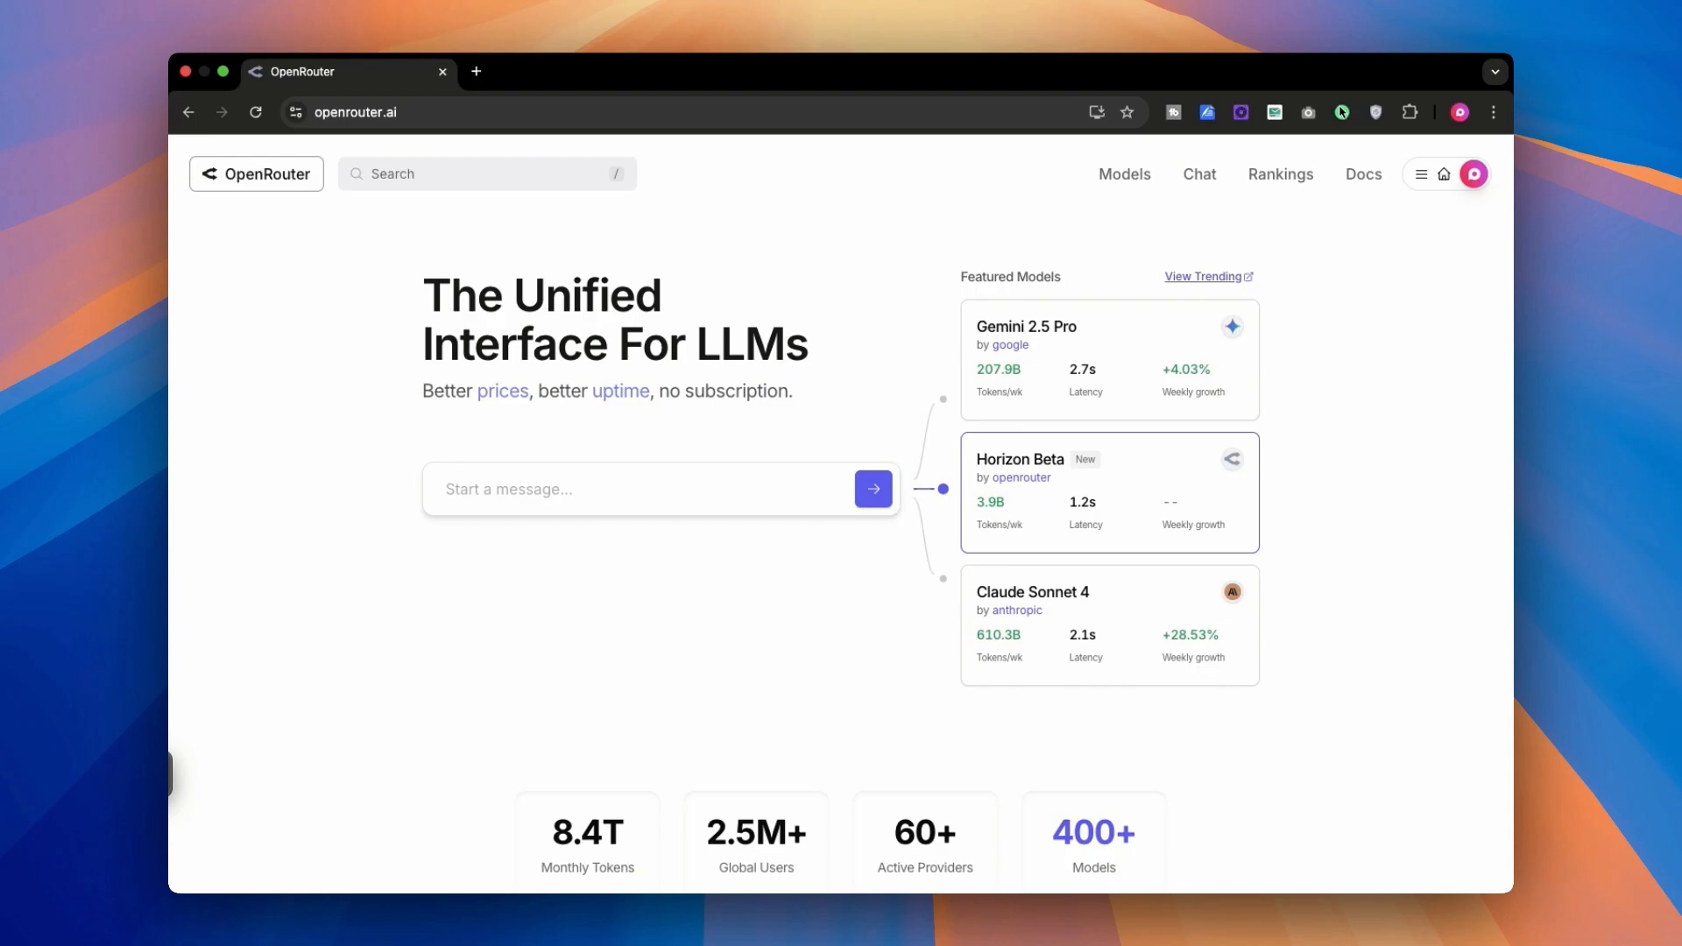
pyautogui.moveTo(733, 721)
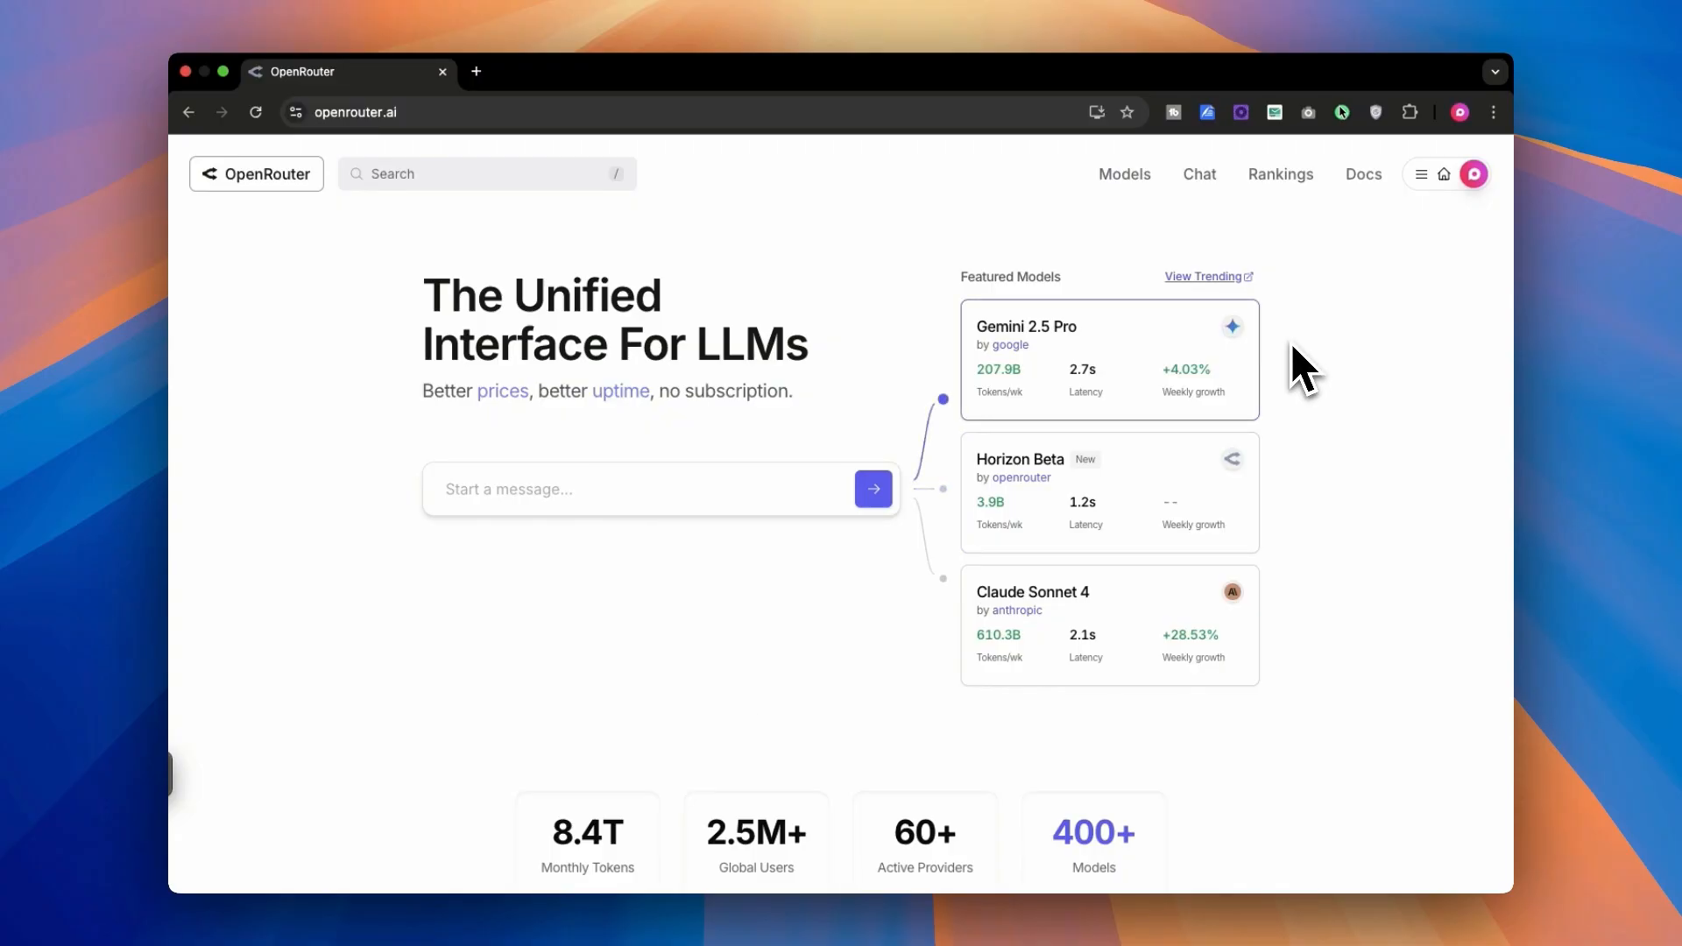
# Filter the OpenRouter model catalogue to free models and scroll through the results.
pyautogui.click(1124, 174)
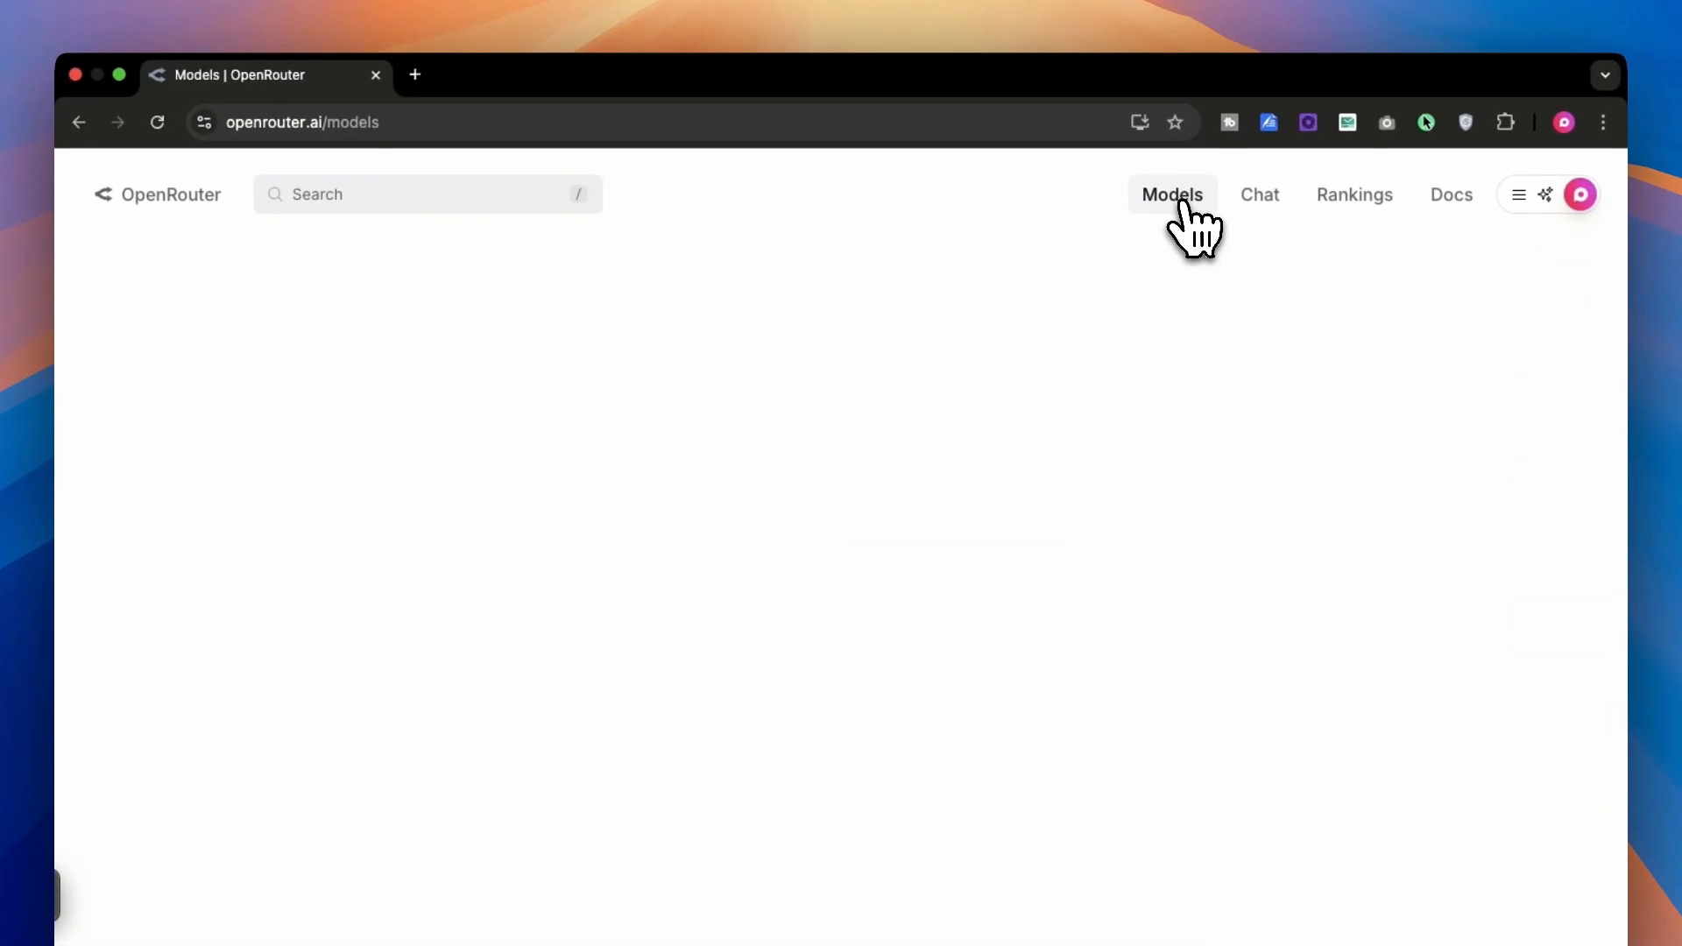
pyautogui.click(1173, 194)
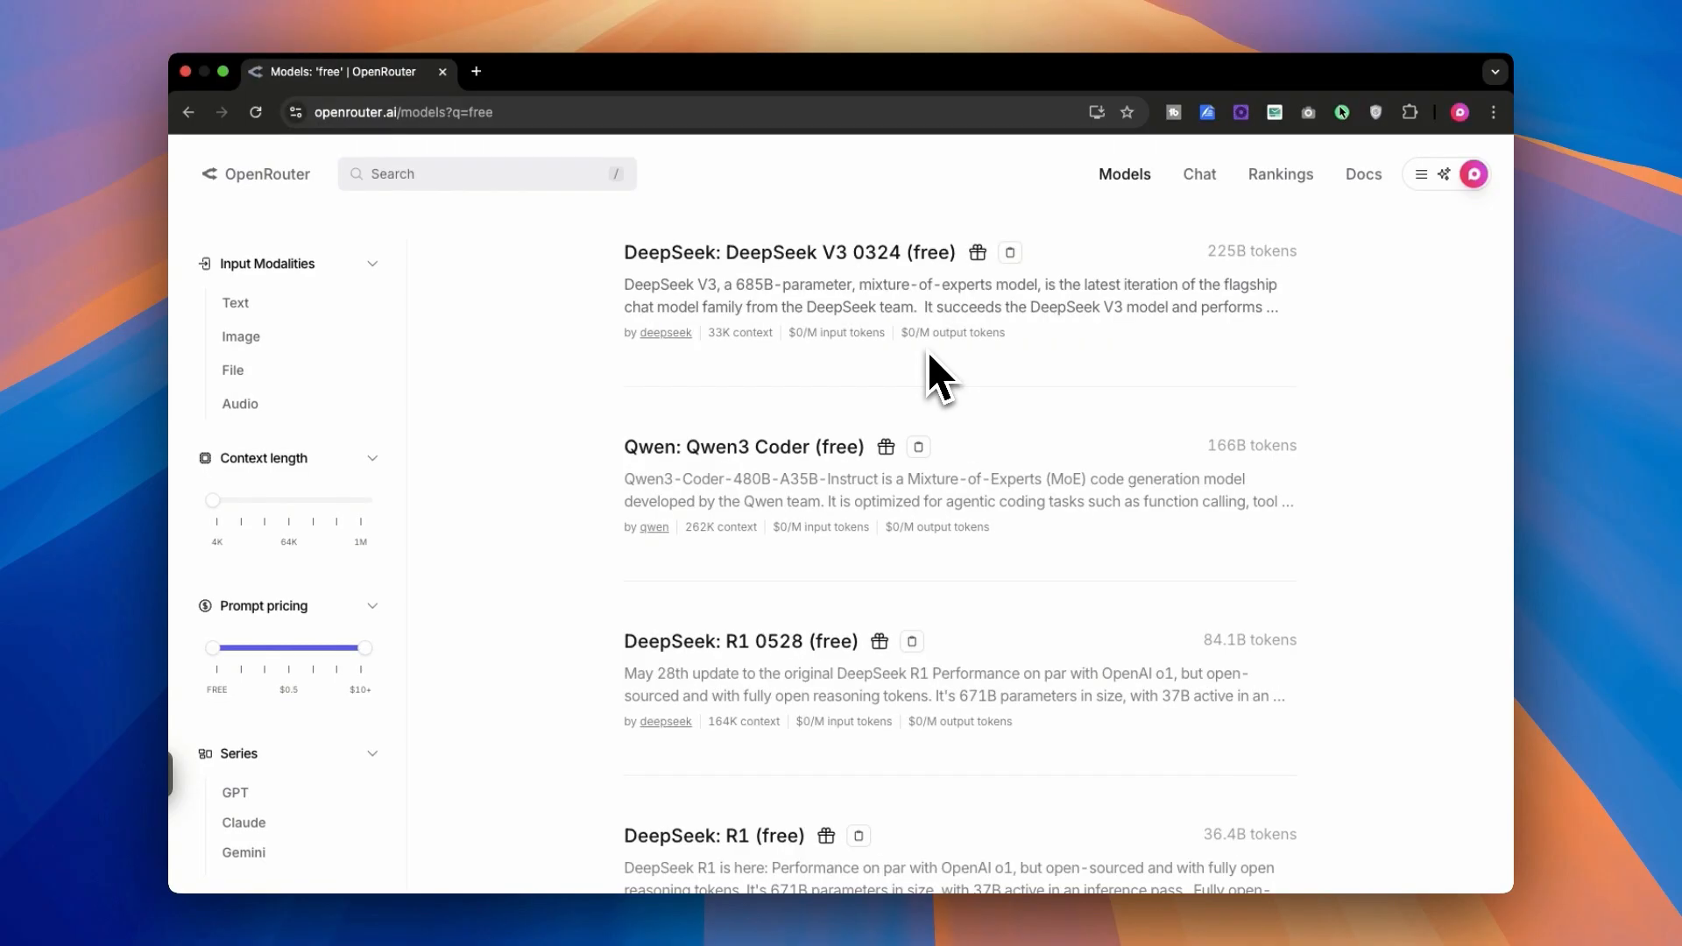
pyautogui.moveTo(741, 276)
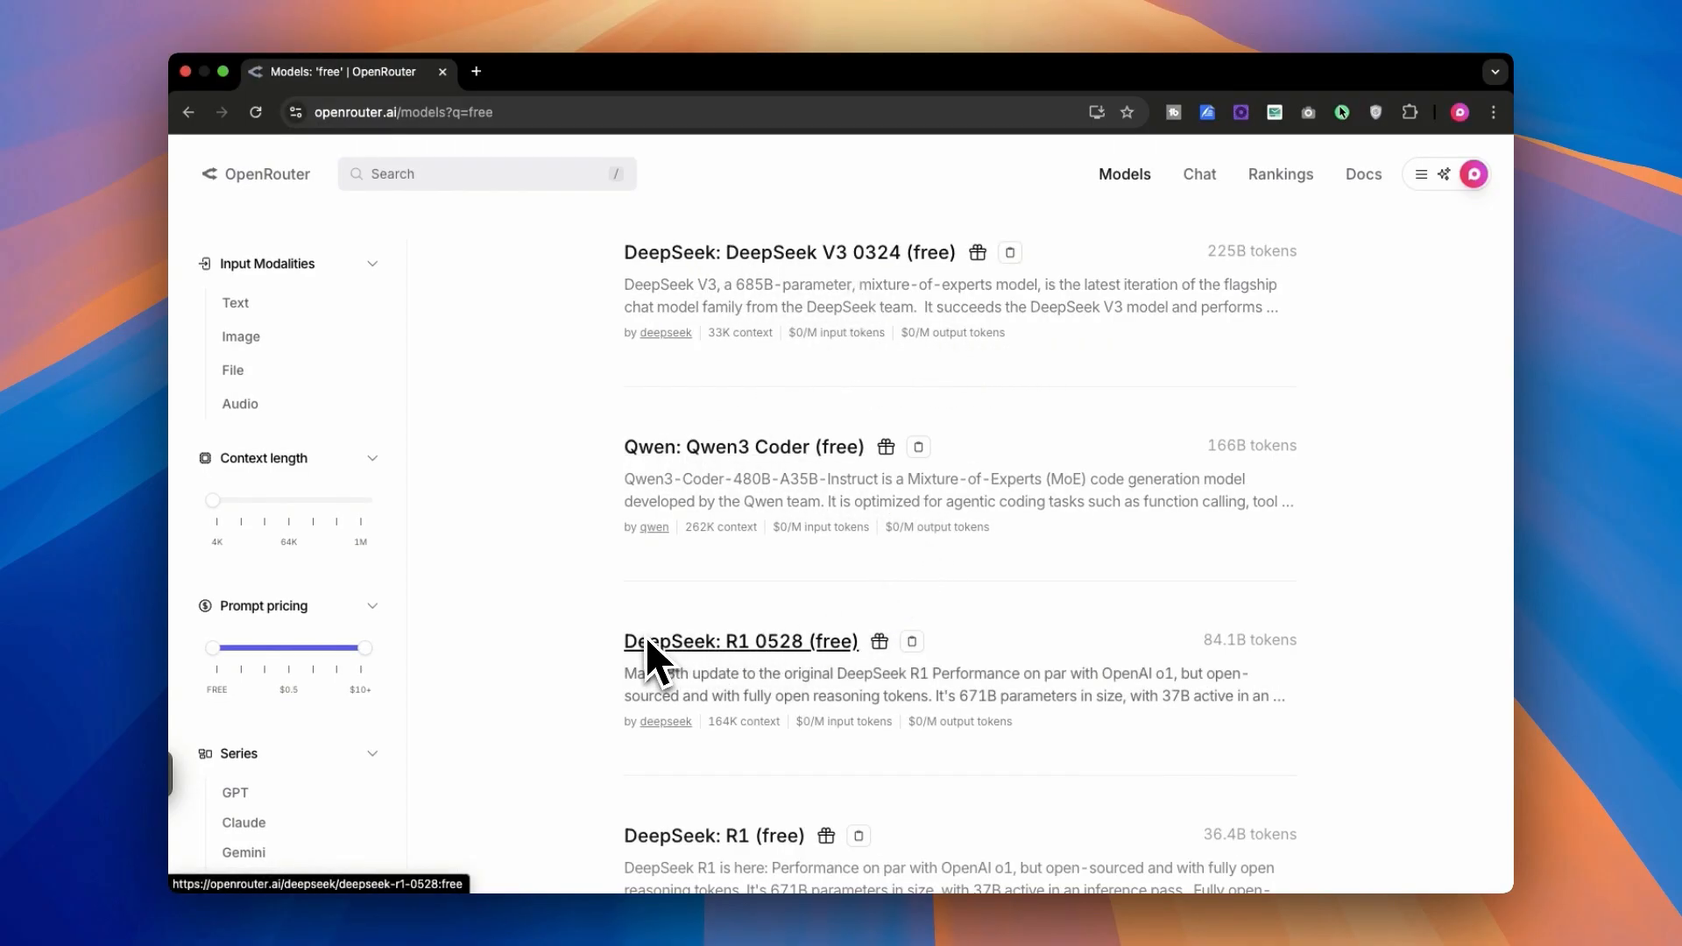
pyautogui.scroll(-3)
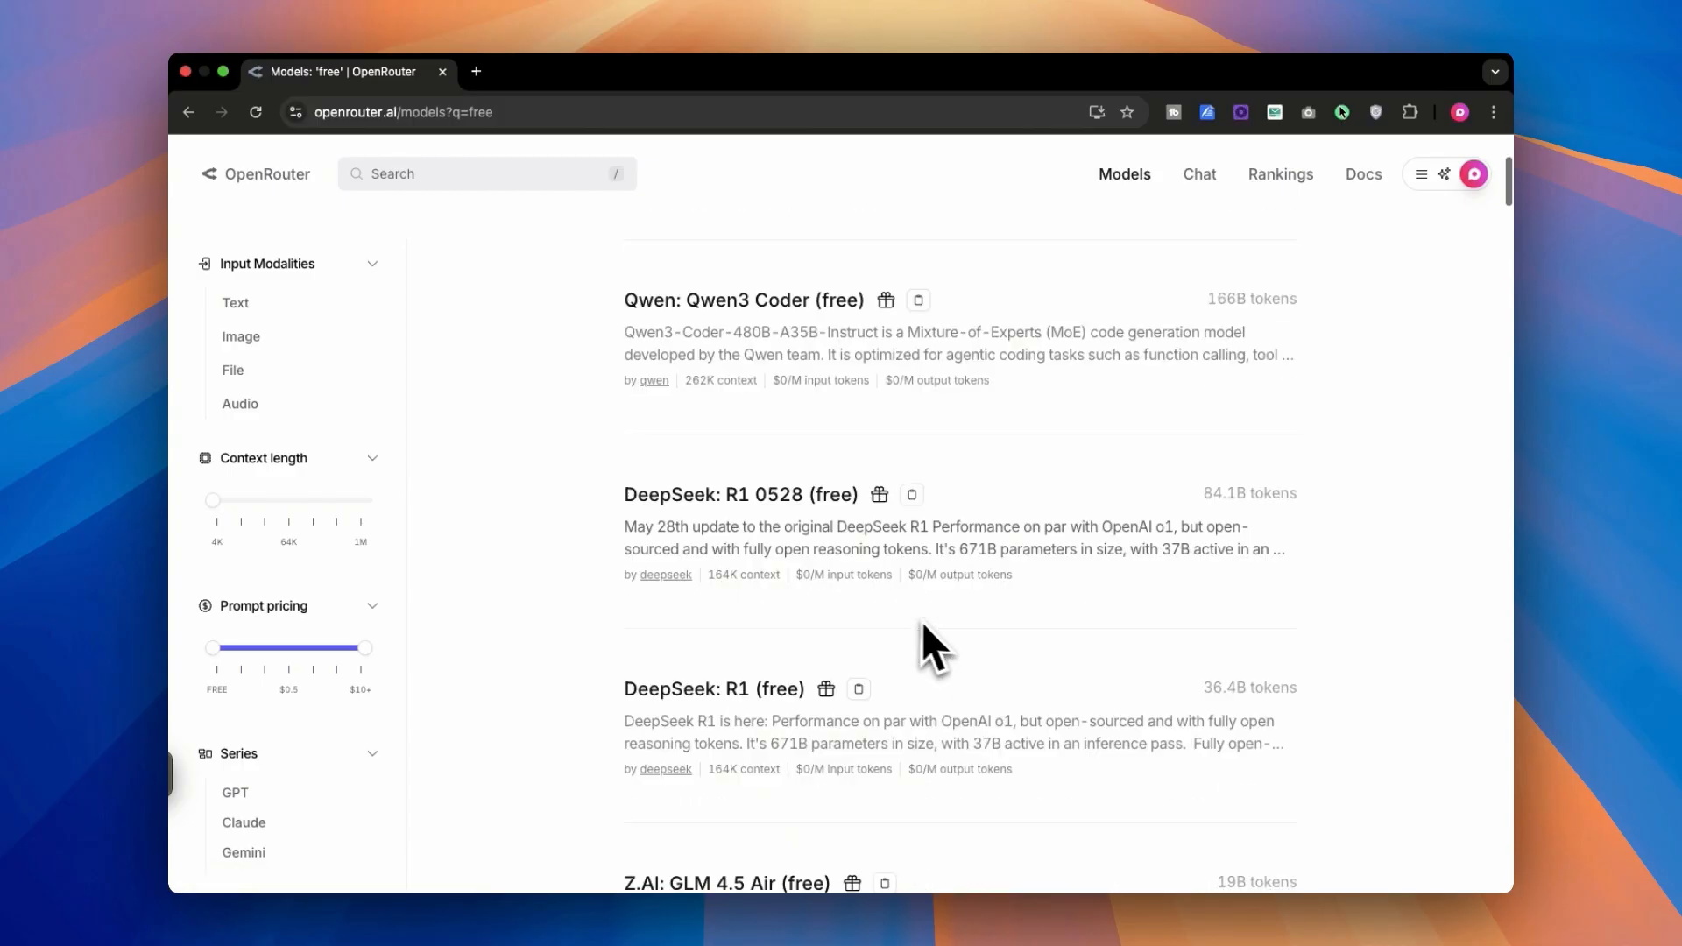
pyautogui.scroll(-3)
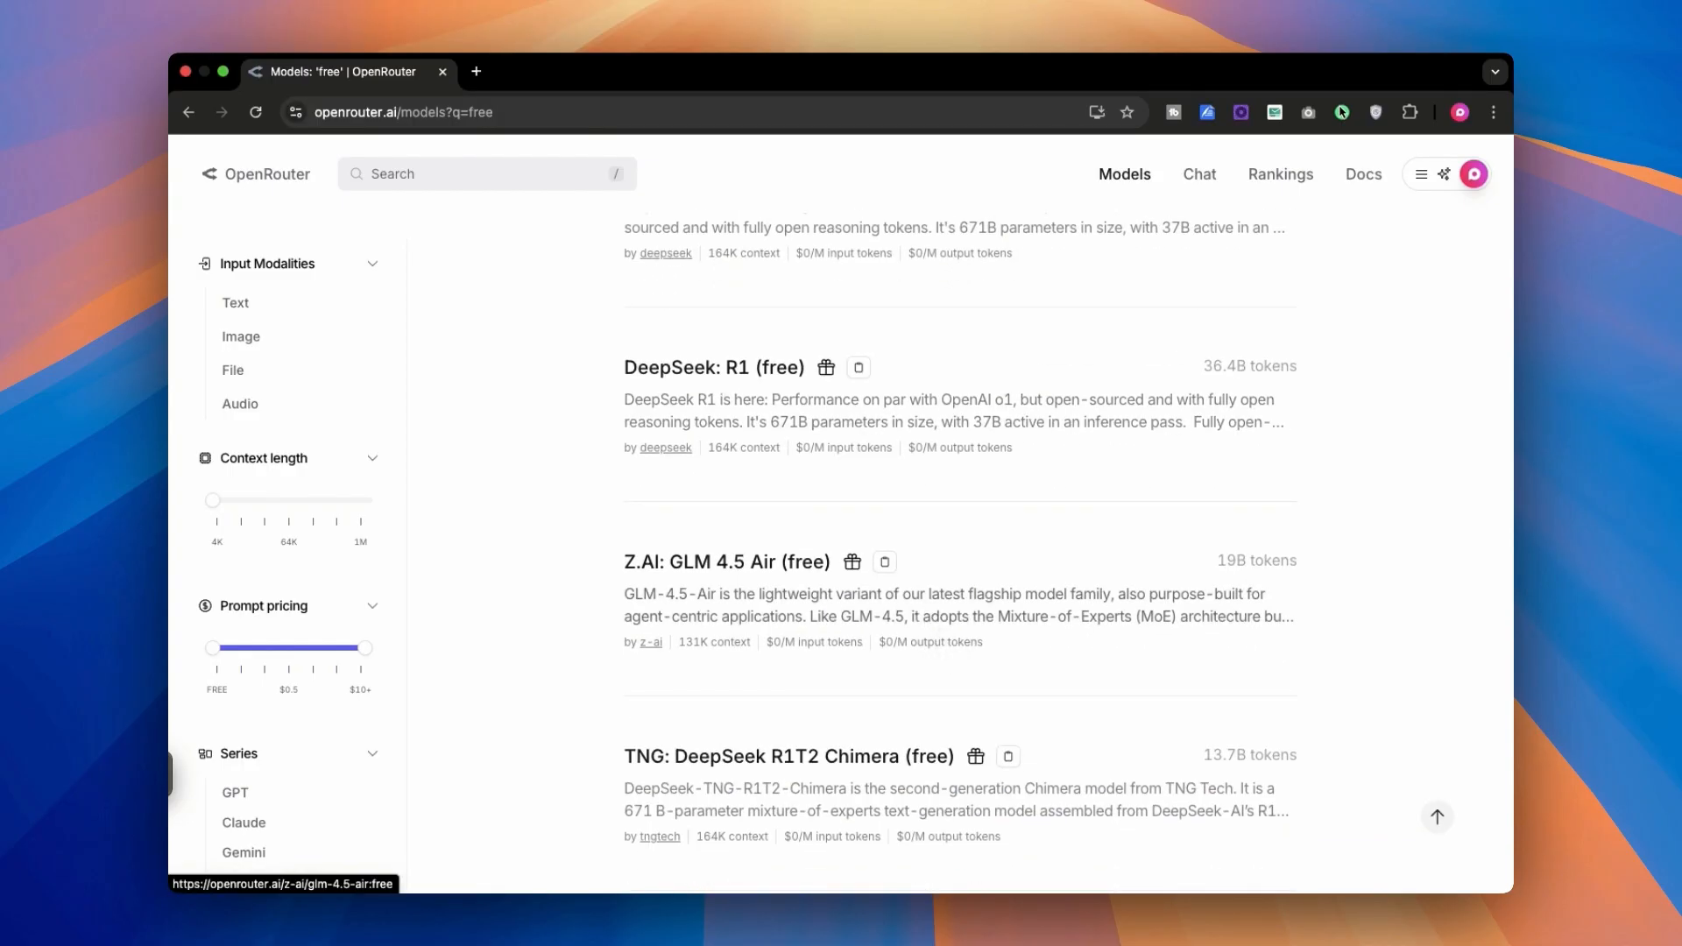
pyautogui.scroll(-3)
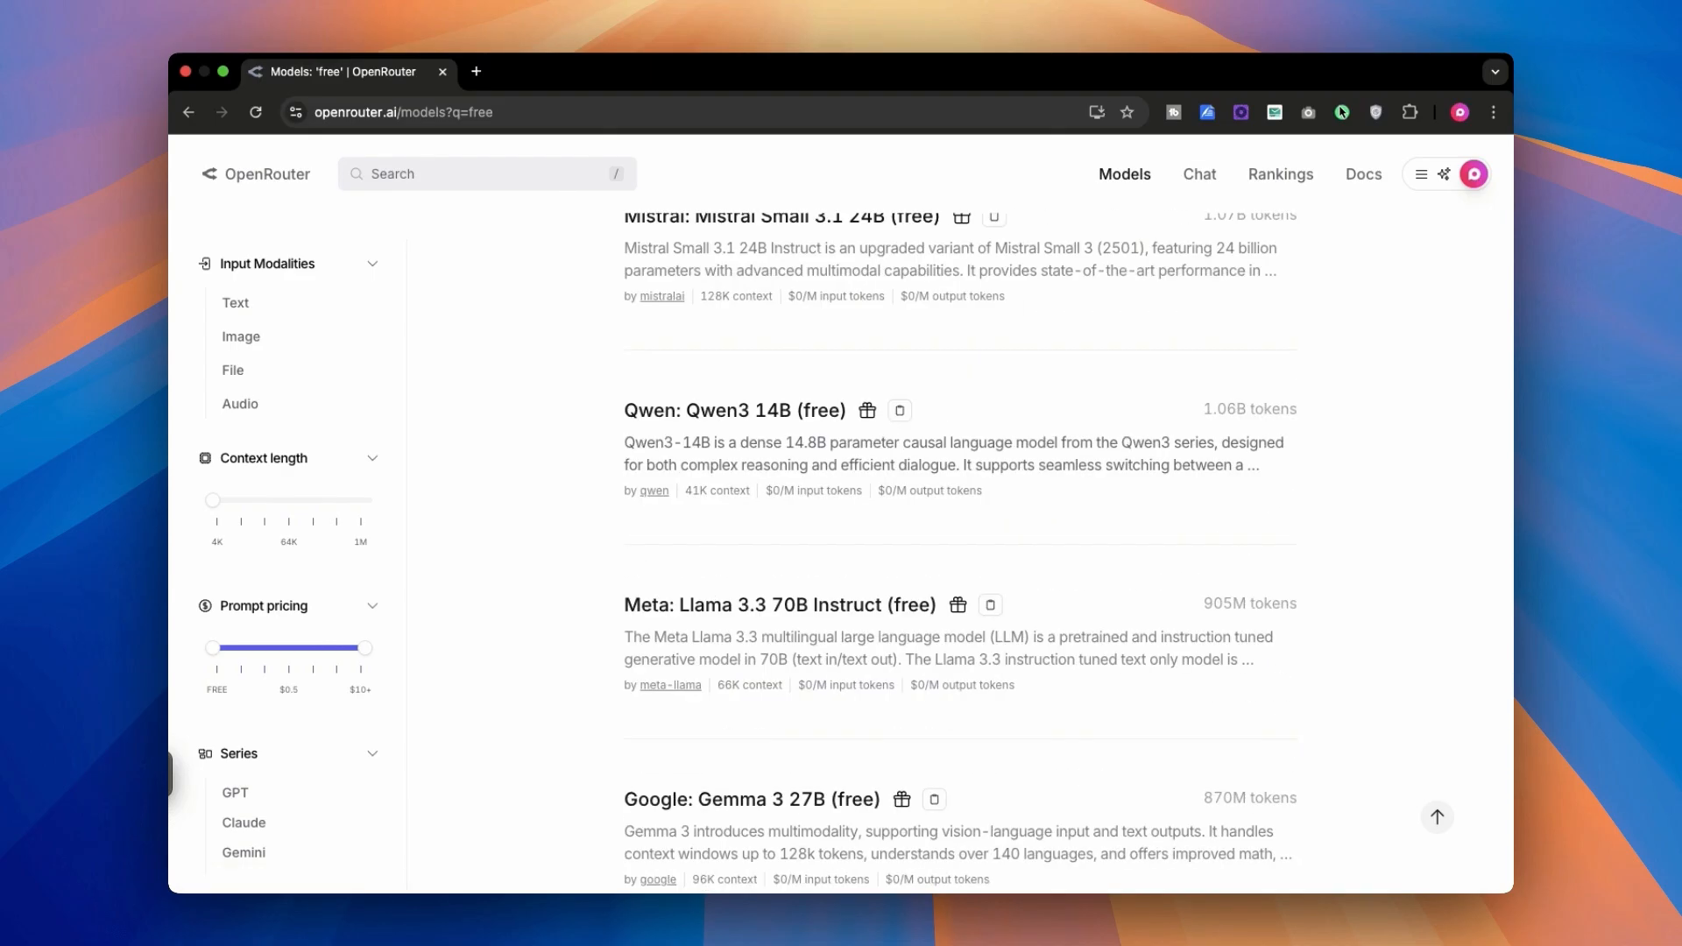
pyautogui.moveTo(866, 799)
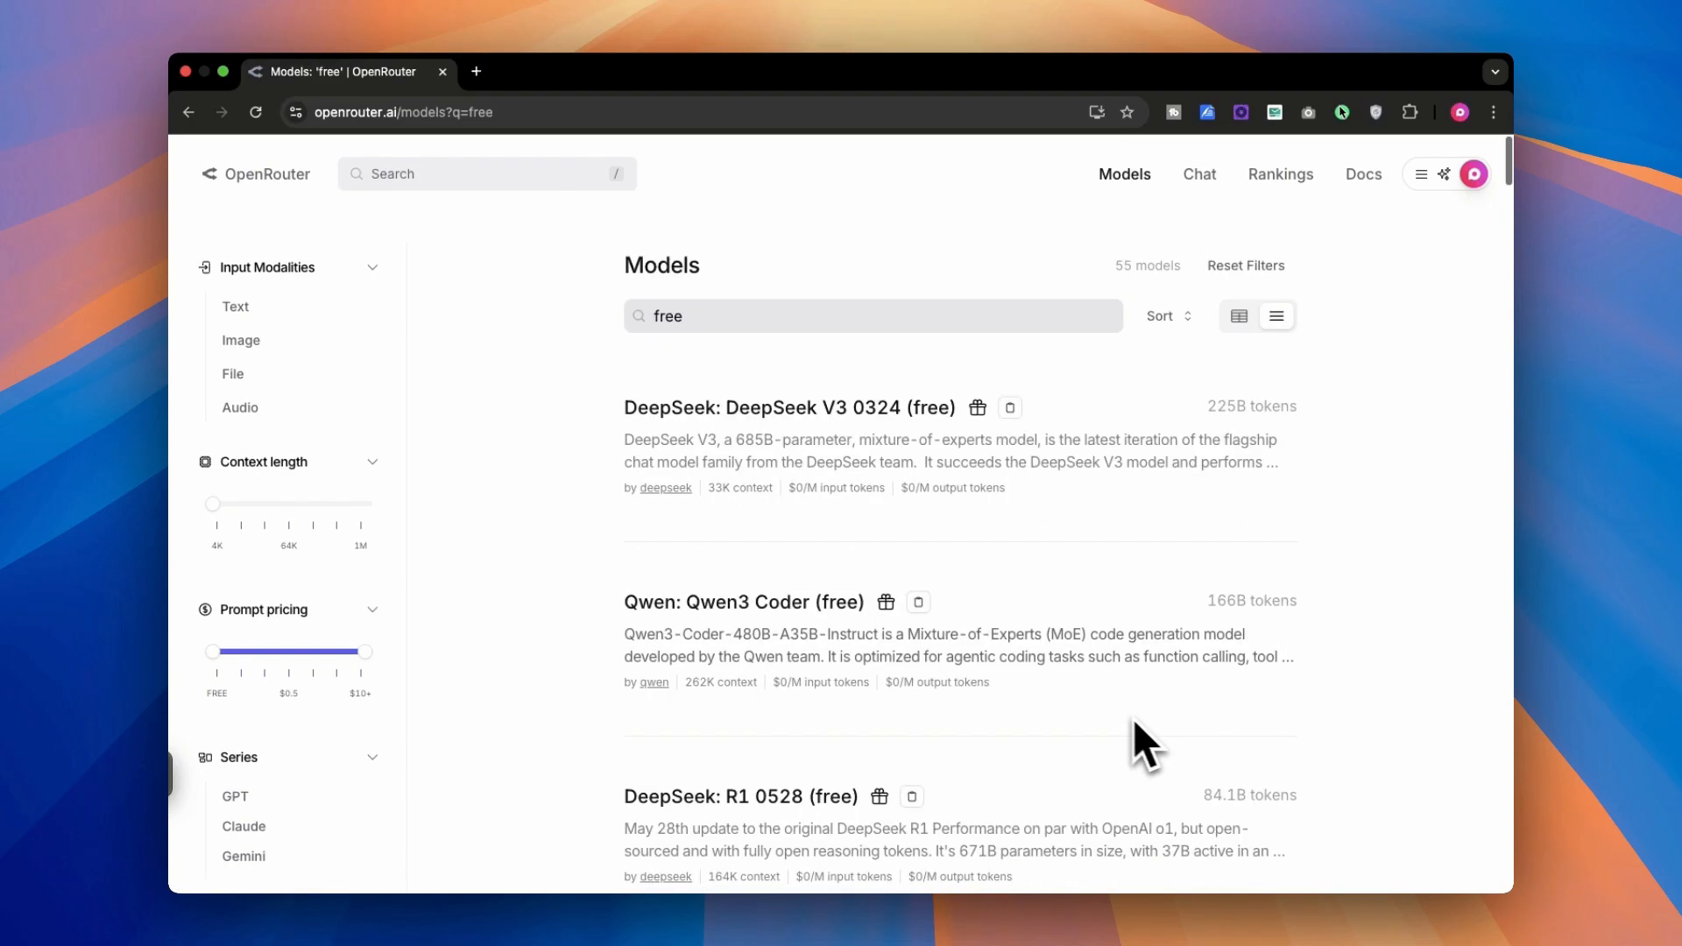
# View the DeepSeek V3 0324 (free) model page, then go to API key settings.
pyautogui.click(788, 408)
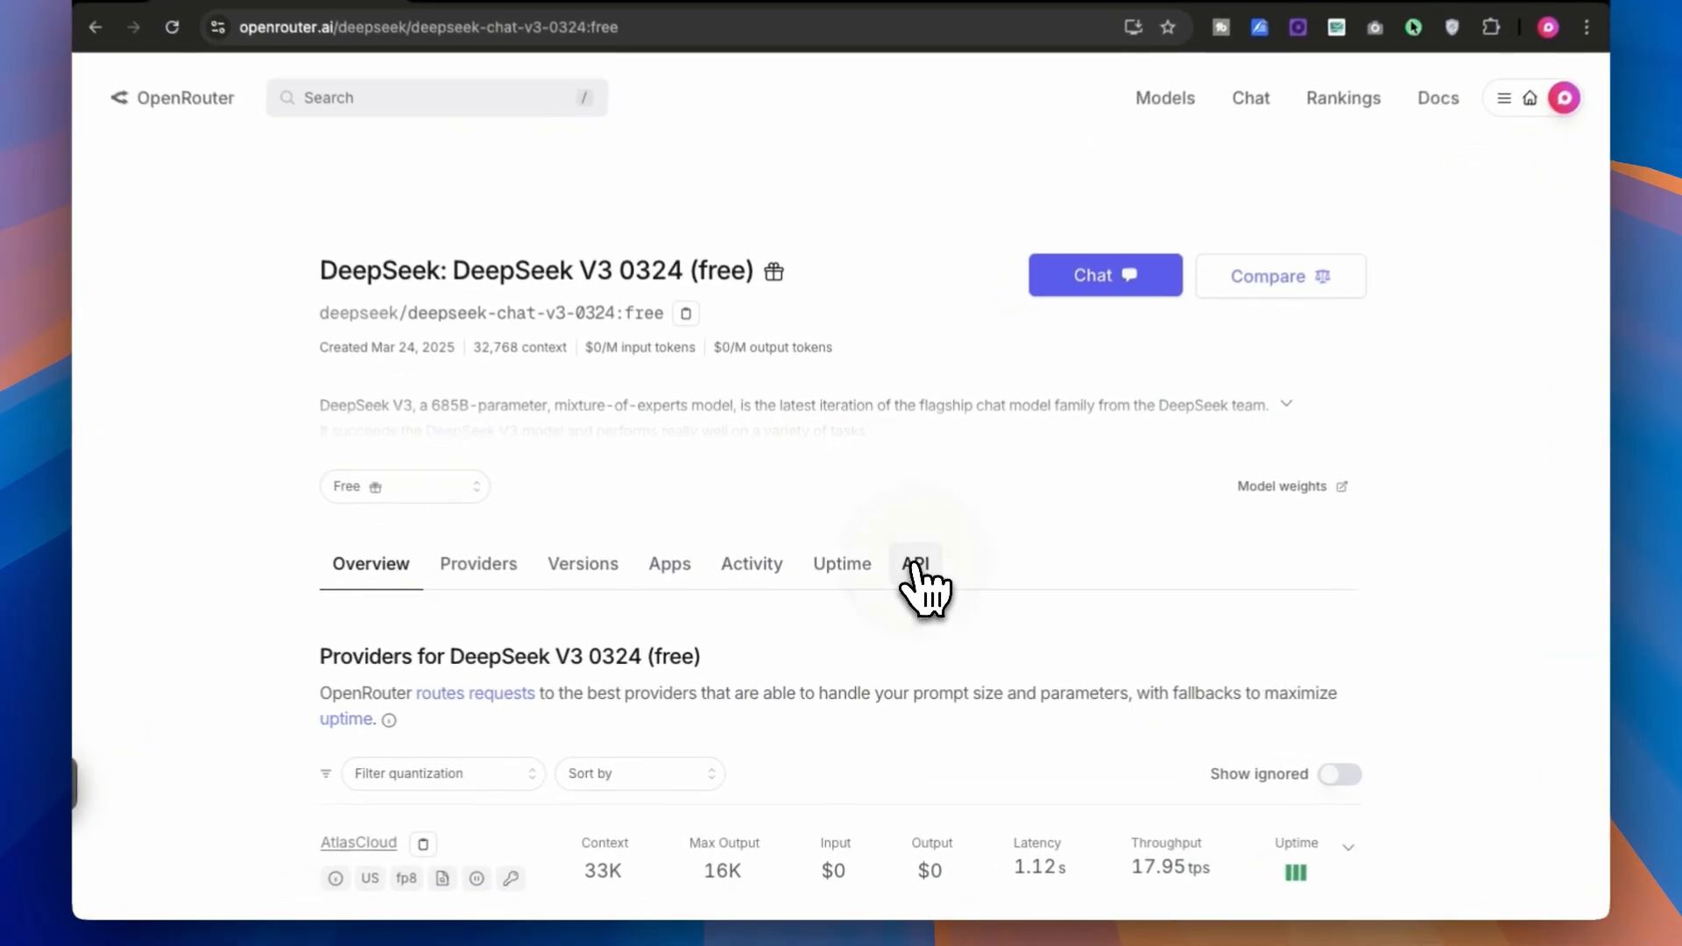
pyautogui.click(917, 565)
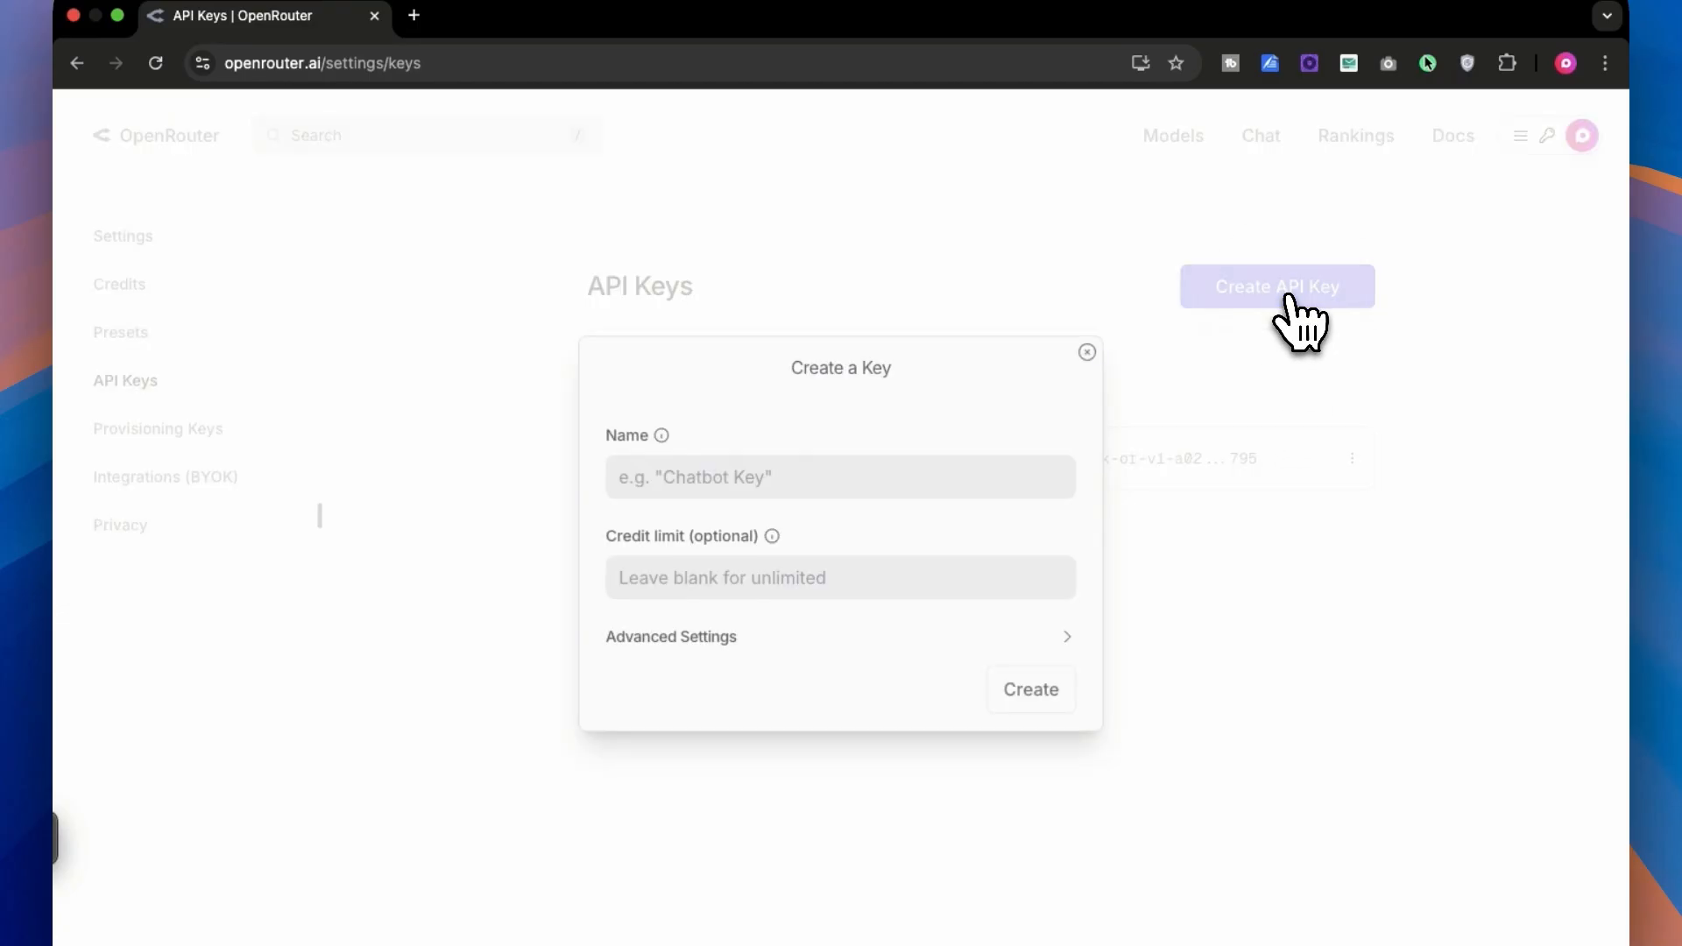
# Create an API key named 'test', reviewing its advanced settings first.
pyautogui.click(879, 478)
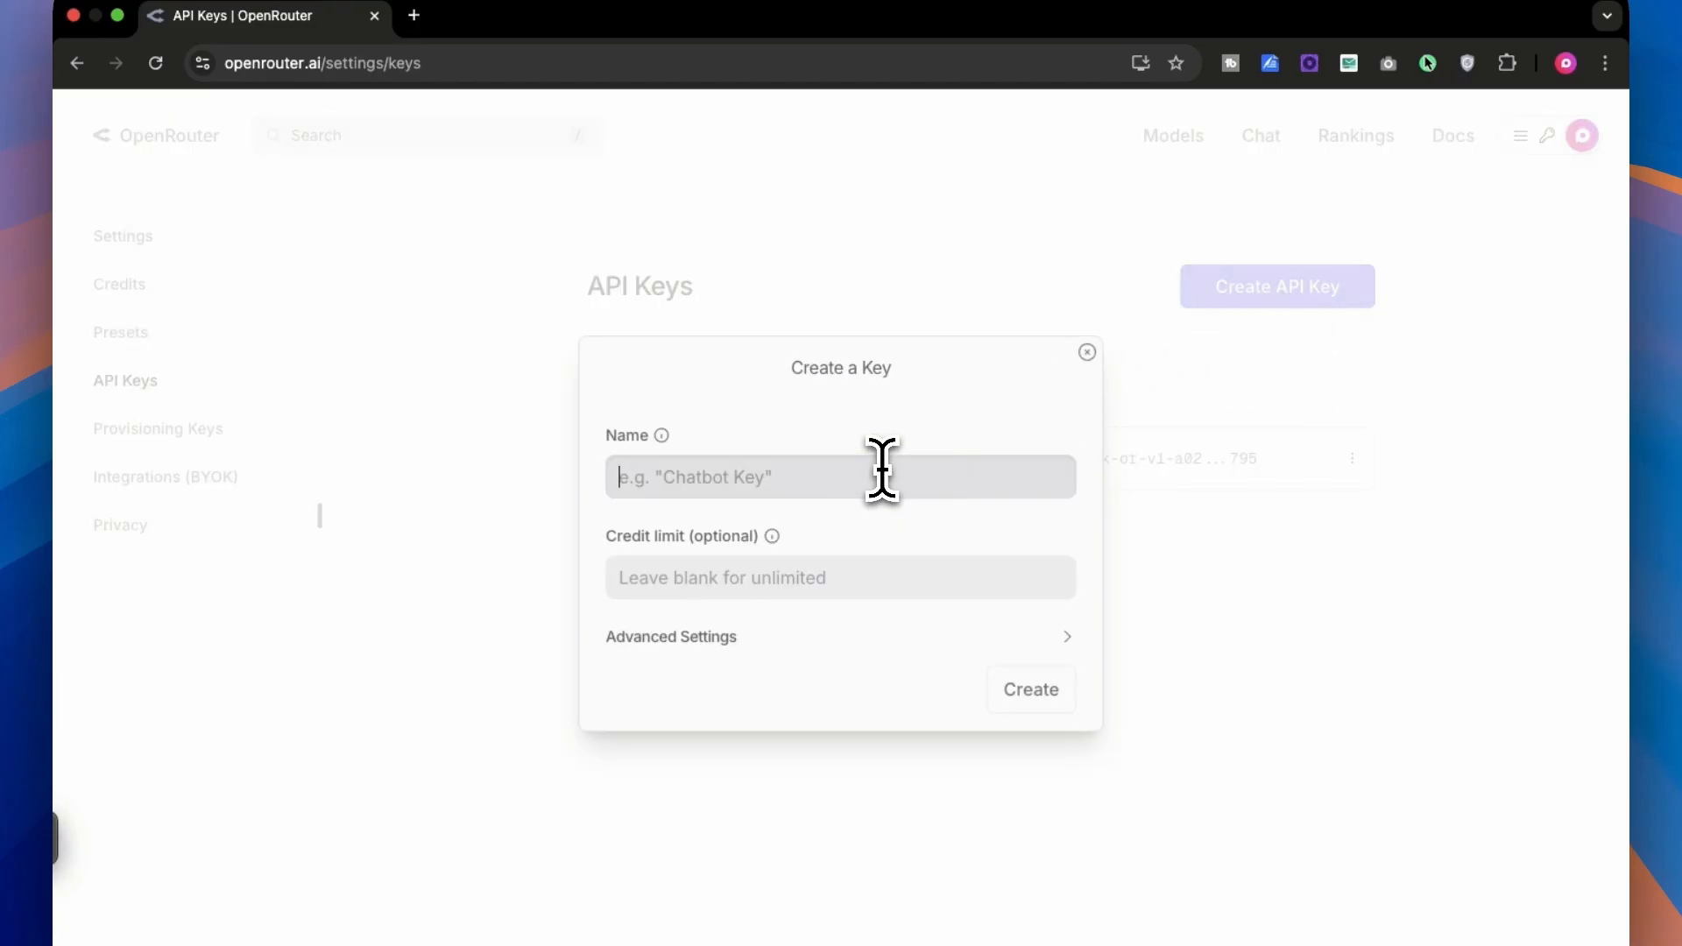
pyautogui.write('test')
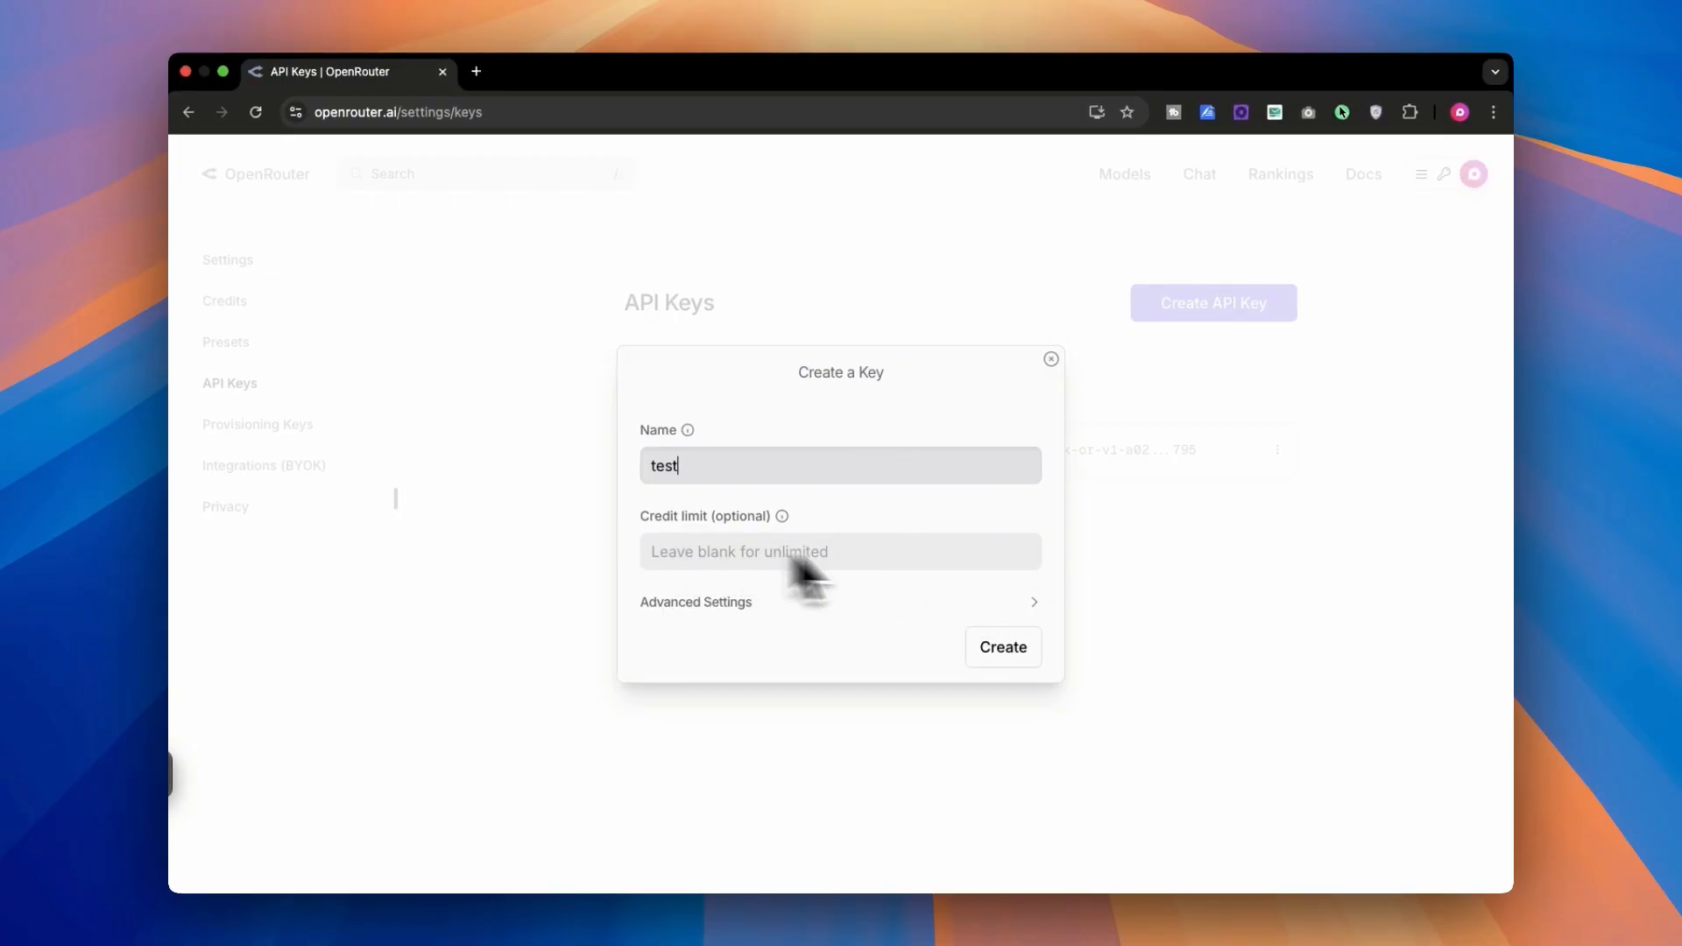
pyautogui.click(695, 602)
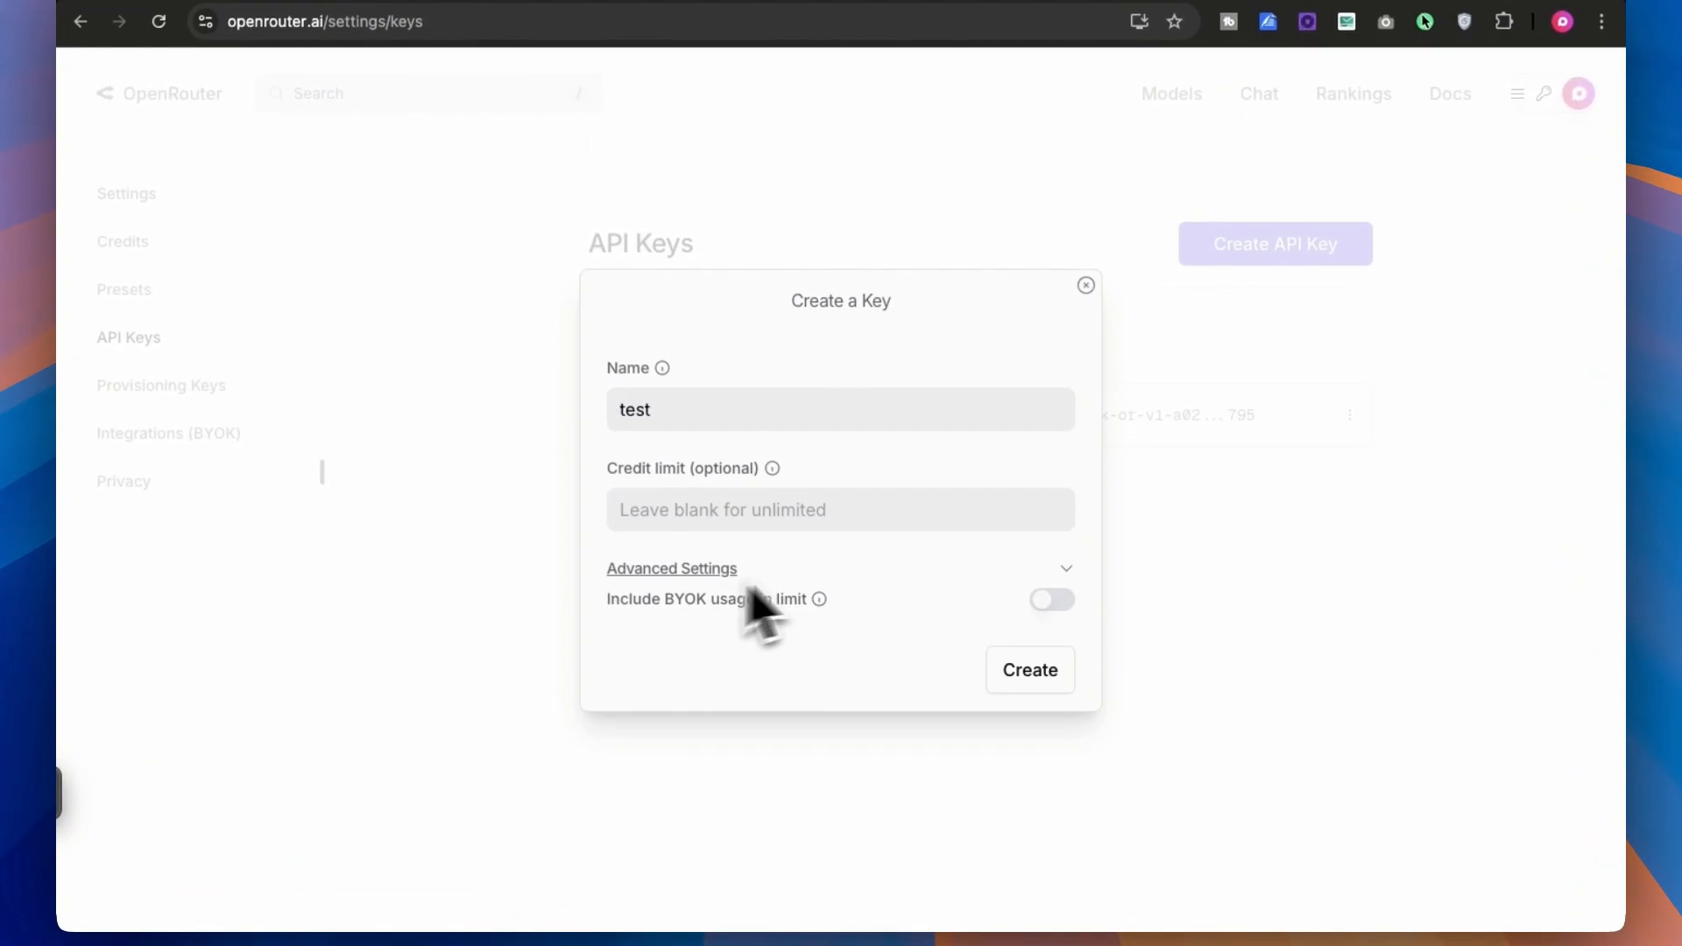
pyautogui.moveTo(771, 468)
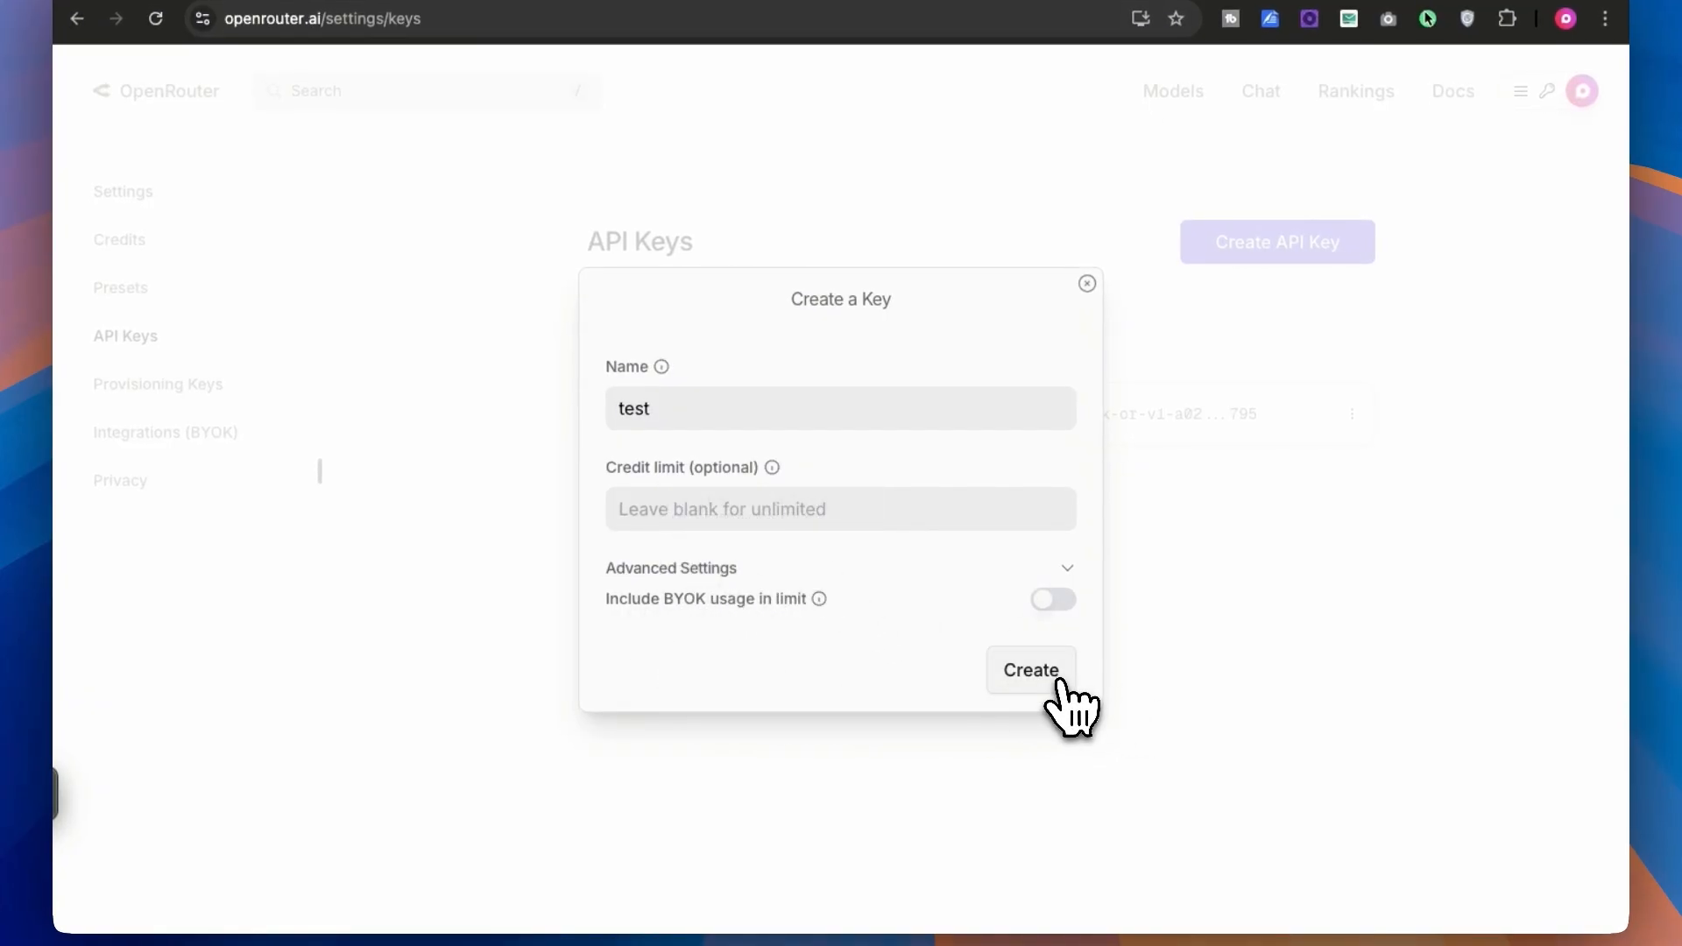
pyautogui.click(1030, 671)
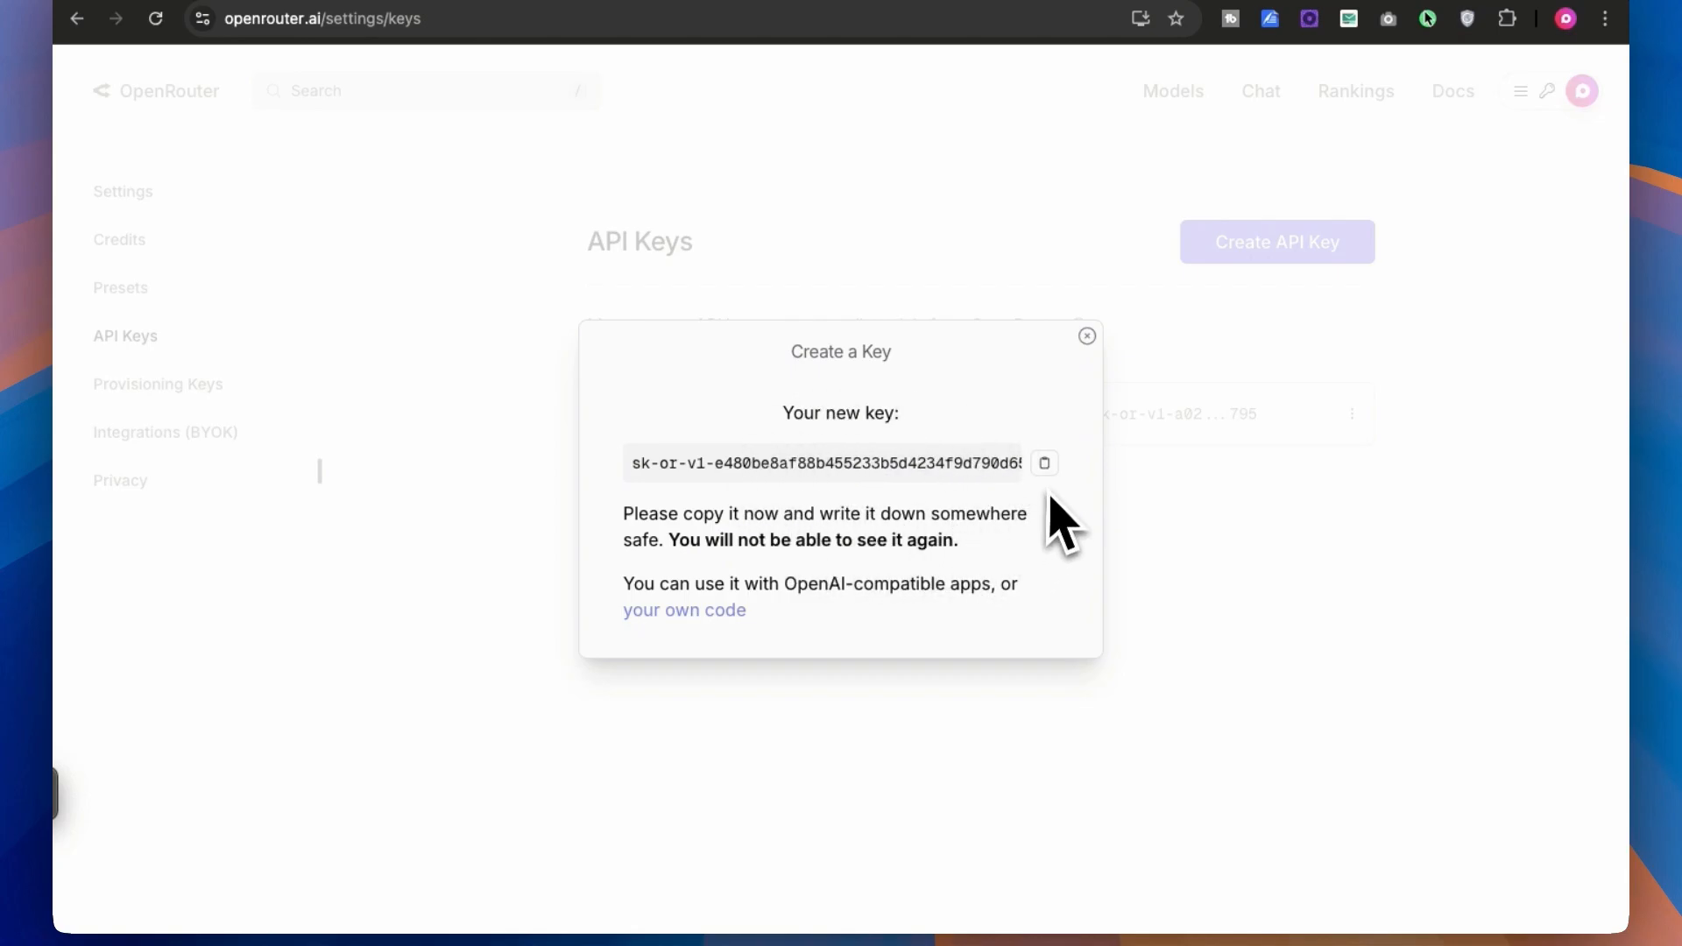
# Copy the newly generated OpenRouter secret key.
pyautogui.click(1044, 462)
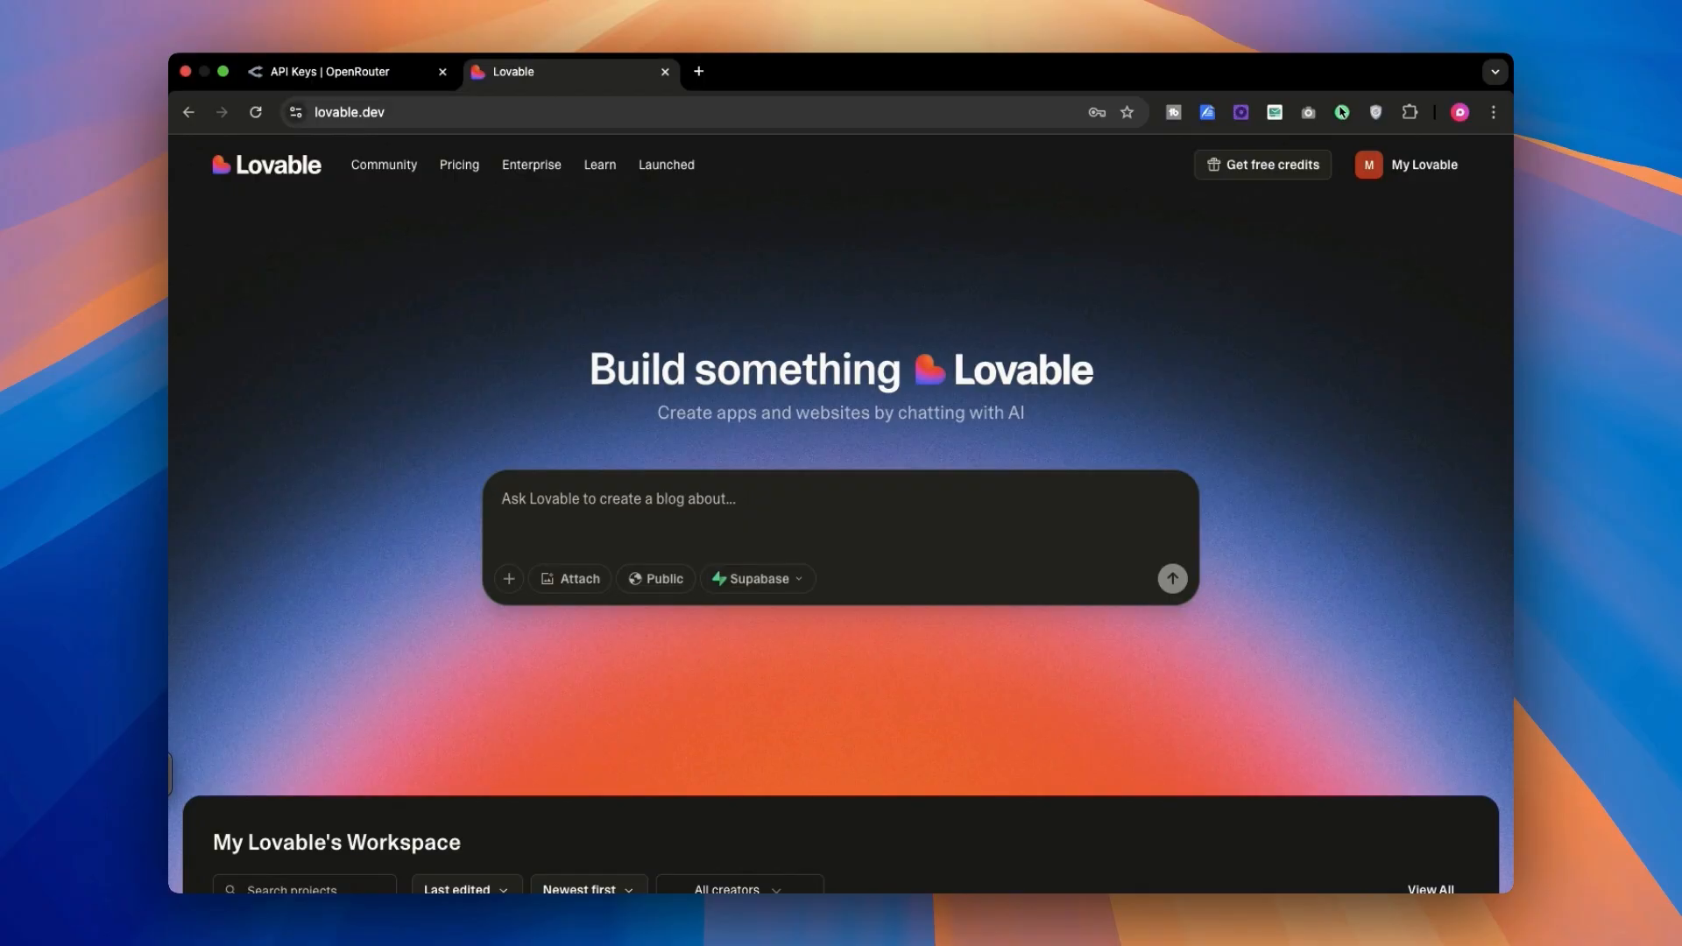
# Ask Lovable to create a DeepSeek v3 chatbot that requests the user's OpenRouter API key.
pyautogui.write('create a chatbot ask the user for openrouter api key I am using deepseek v3 model')
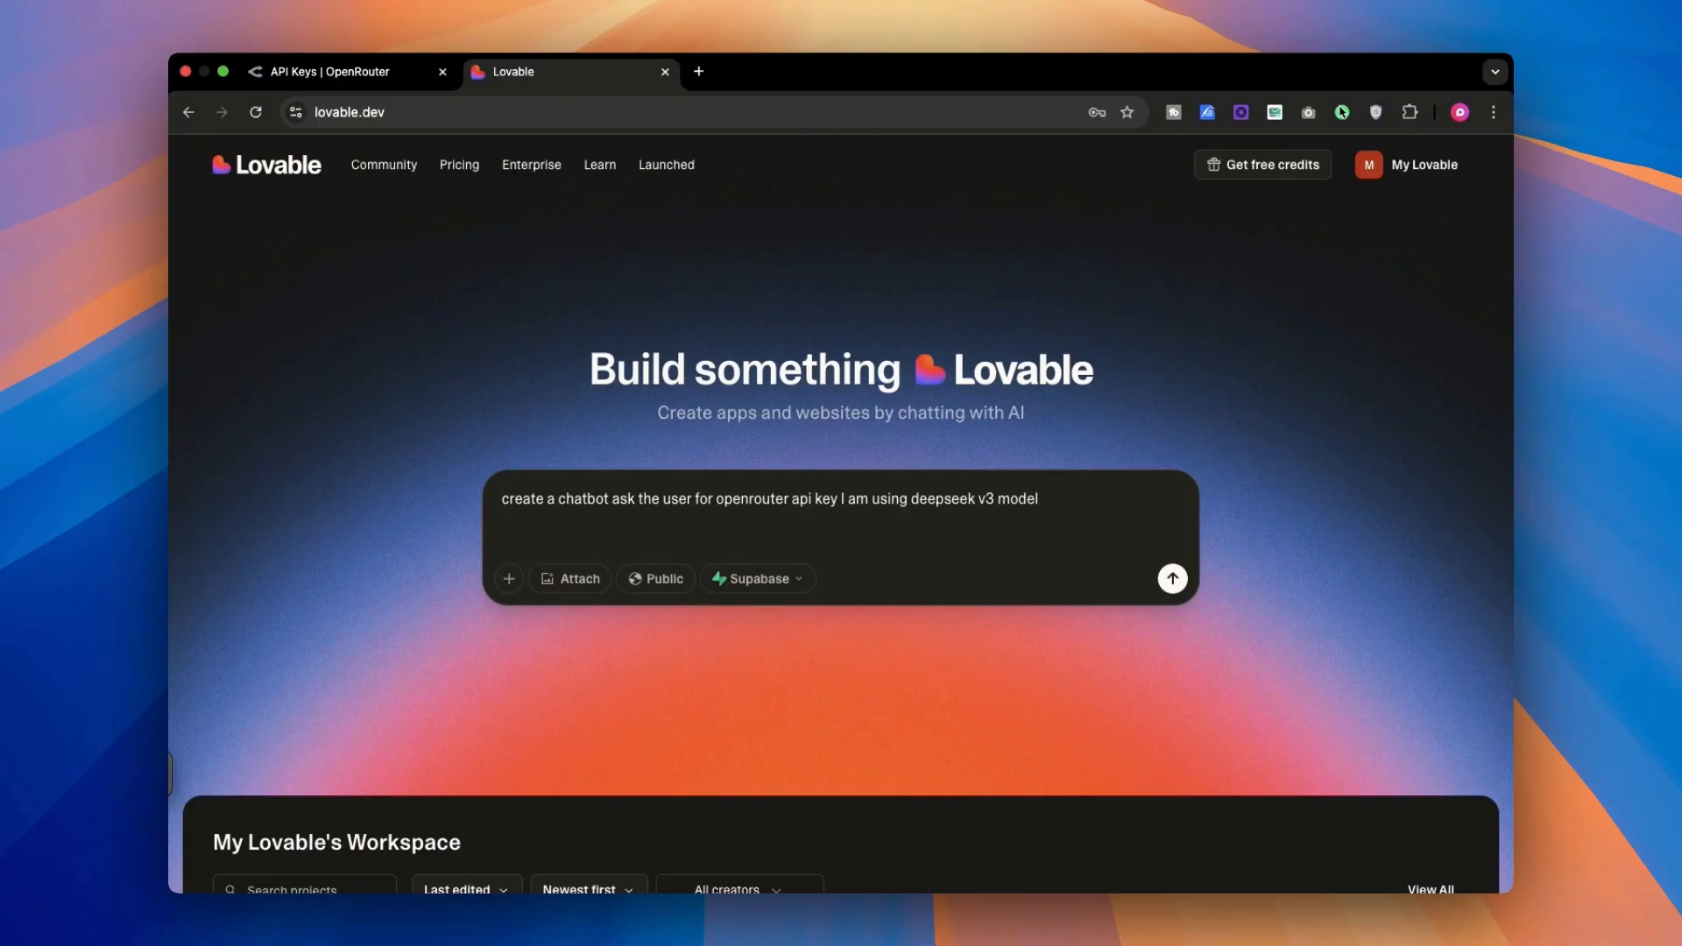
pyautogui.moveTo(889, 536)
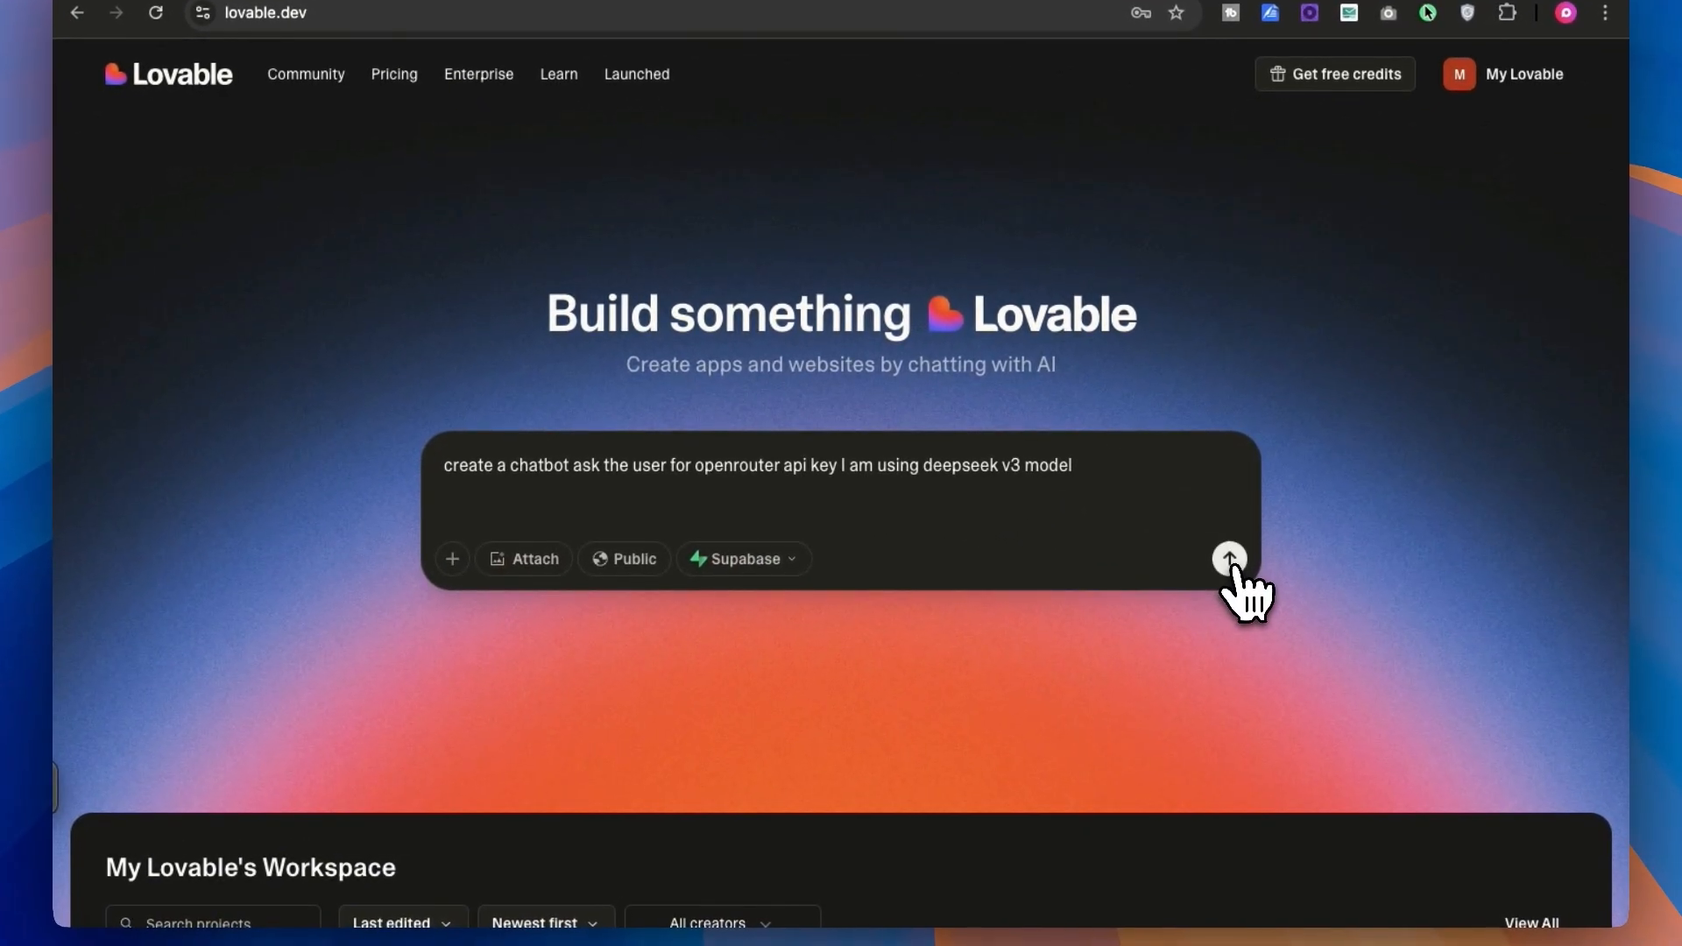
pyautogui.click(1230, 554)
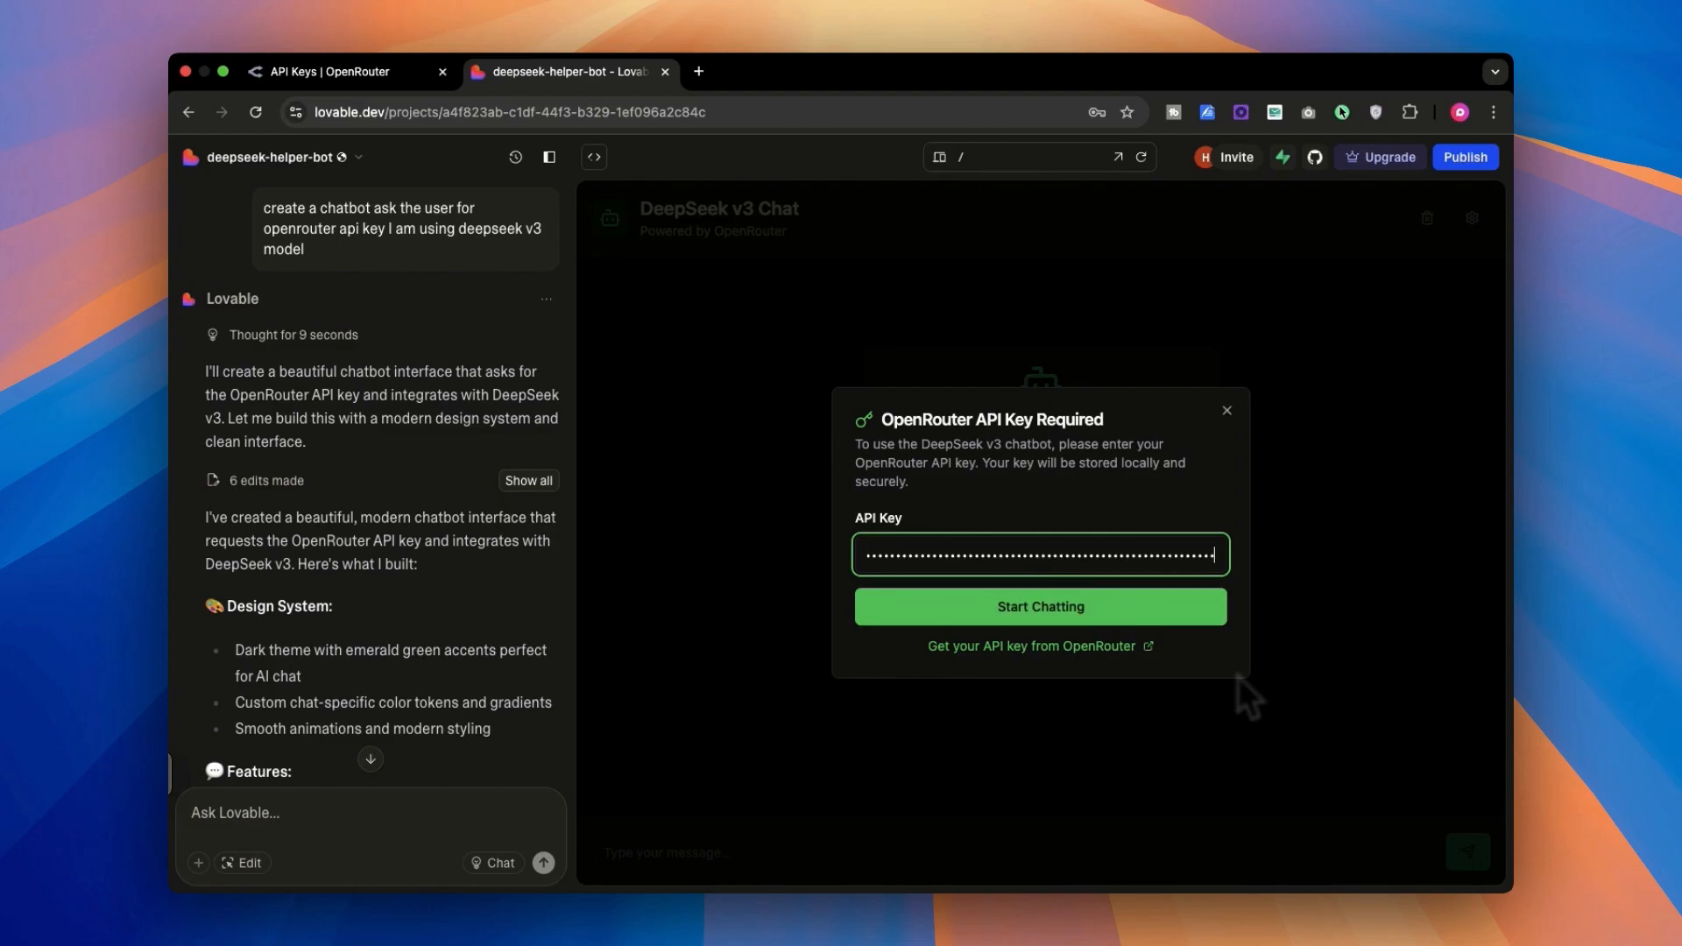
# Save the pasted API key and begin writing a first chatbot message.
pyautogui.click(1041, 606)
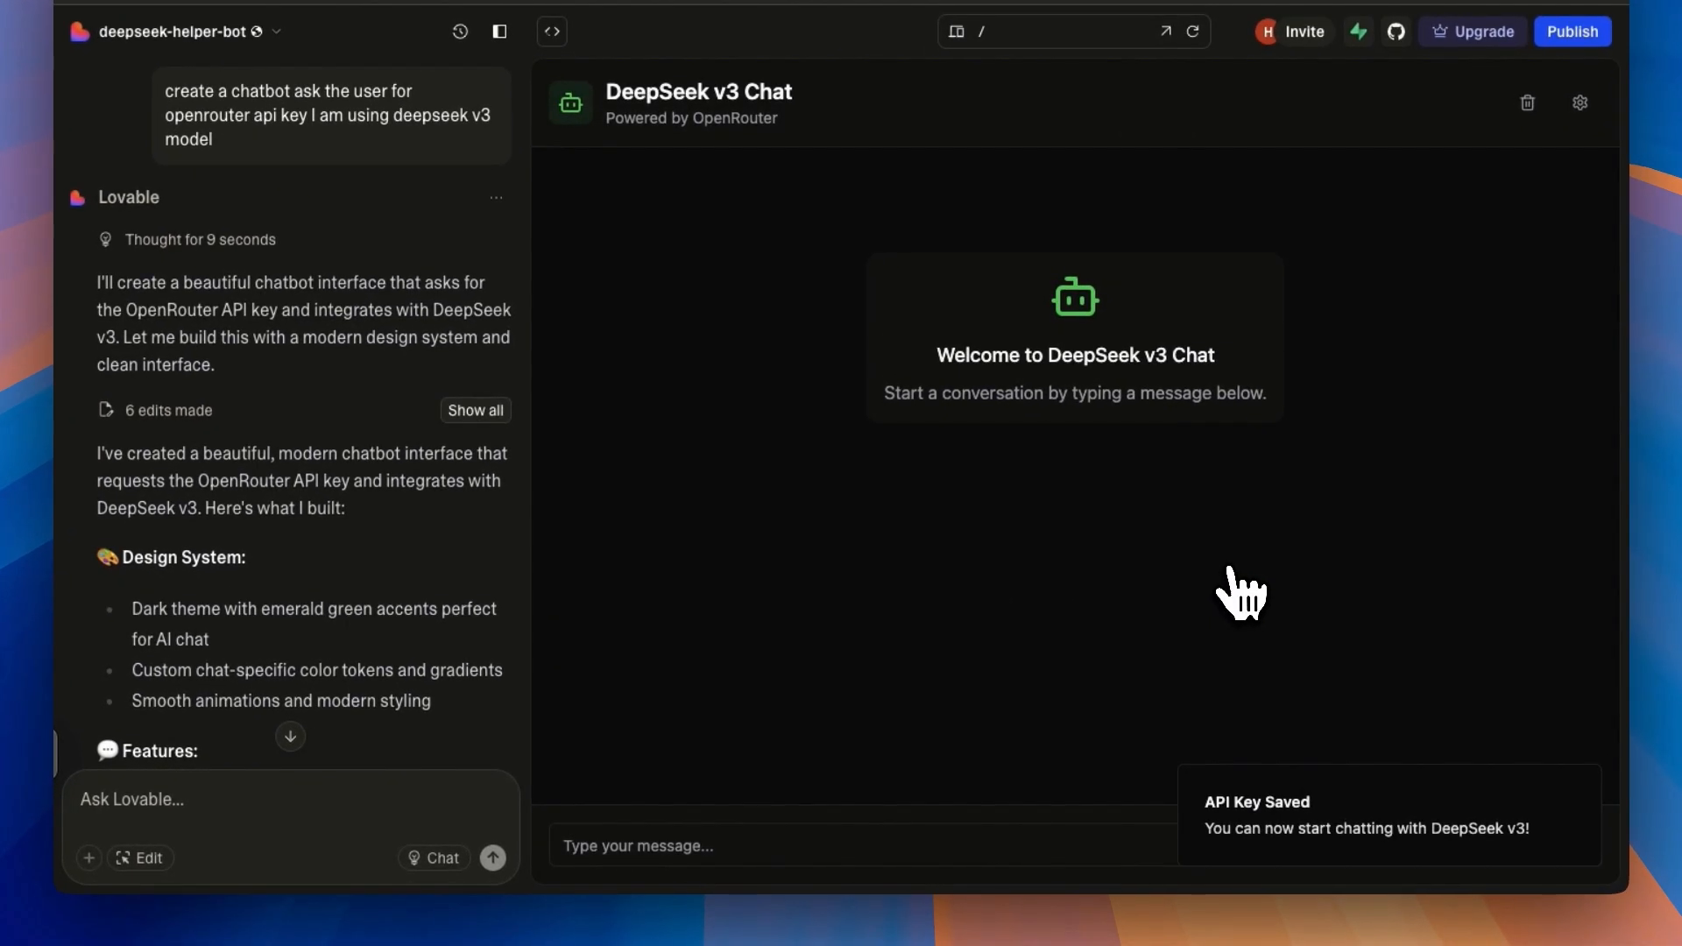
pyautogui.click(1024, 847)
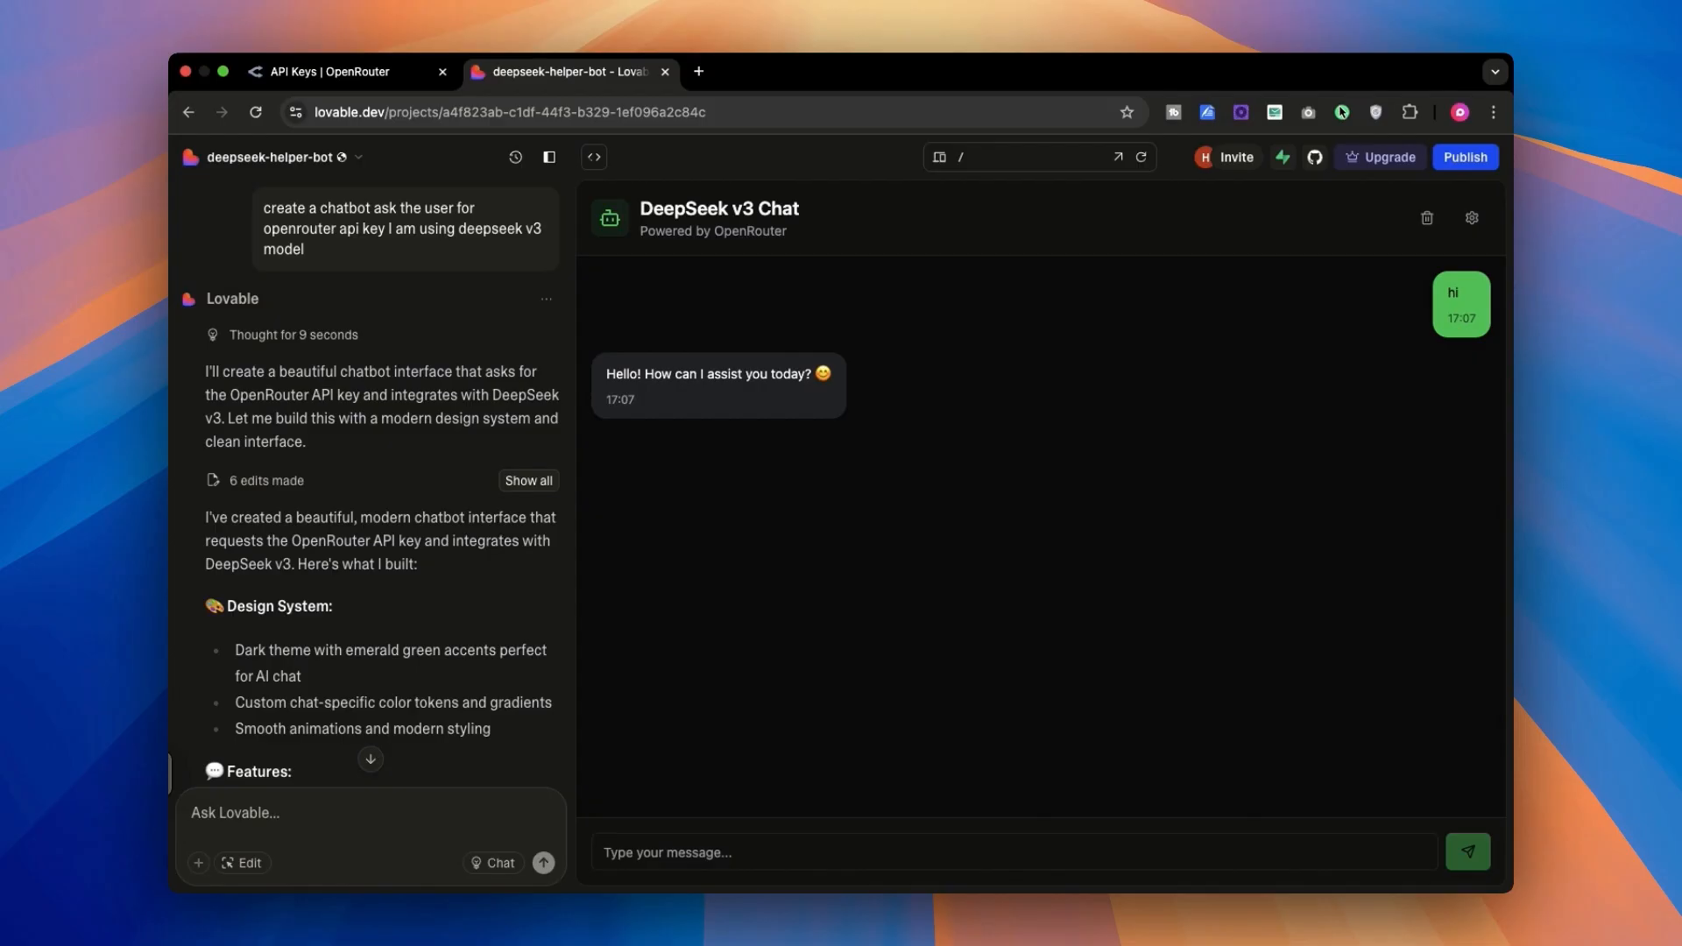
# Send 'i want help with my biology homework', then follow up with 'human anatomy'.
pyautogui.write('i want help with my biology homework')
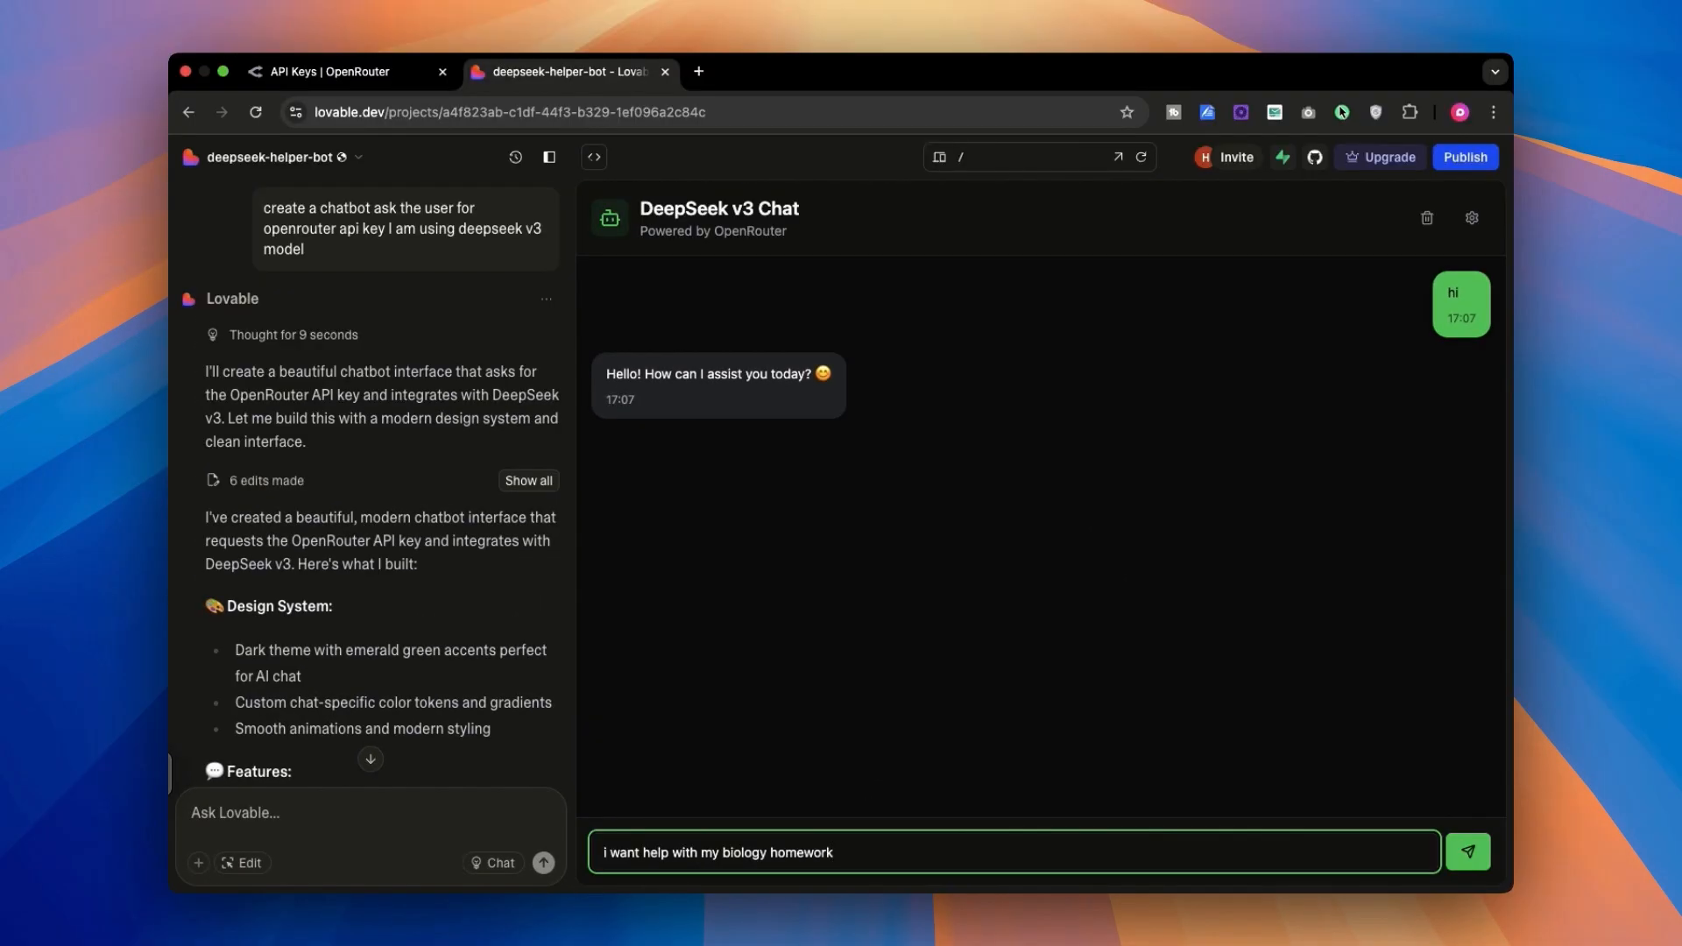
pyautogui.click(1469, 850)
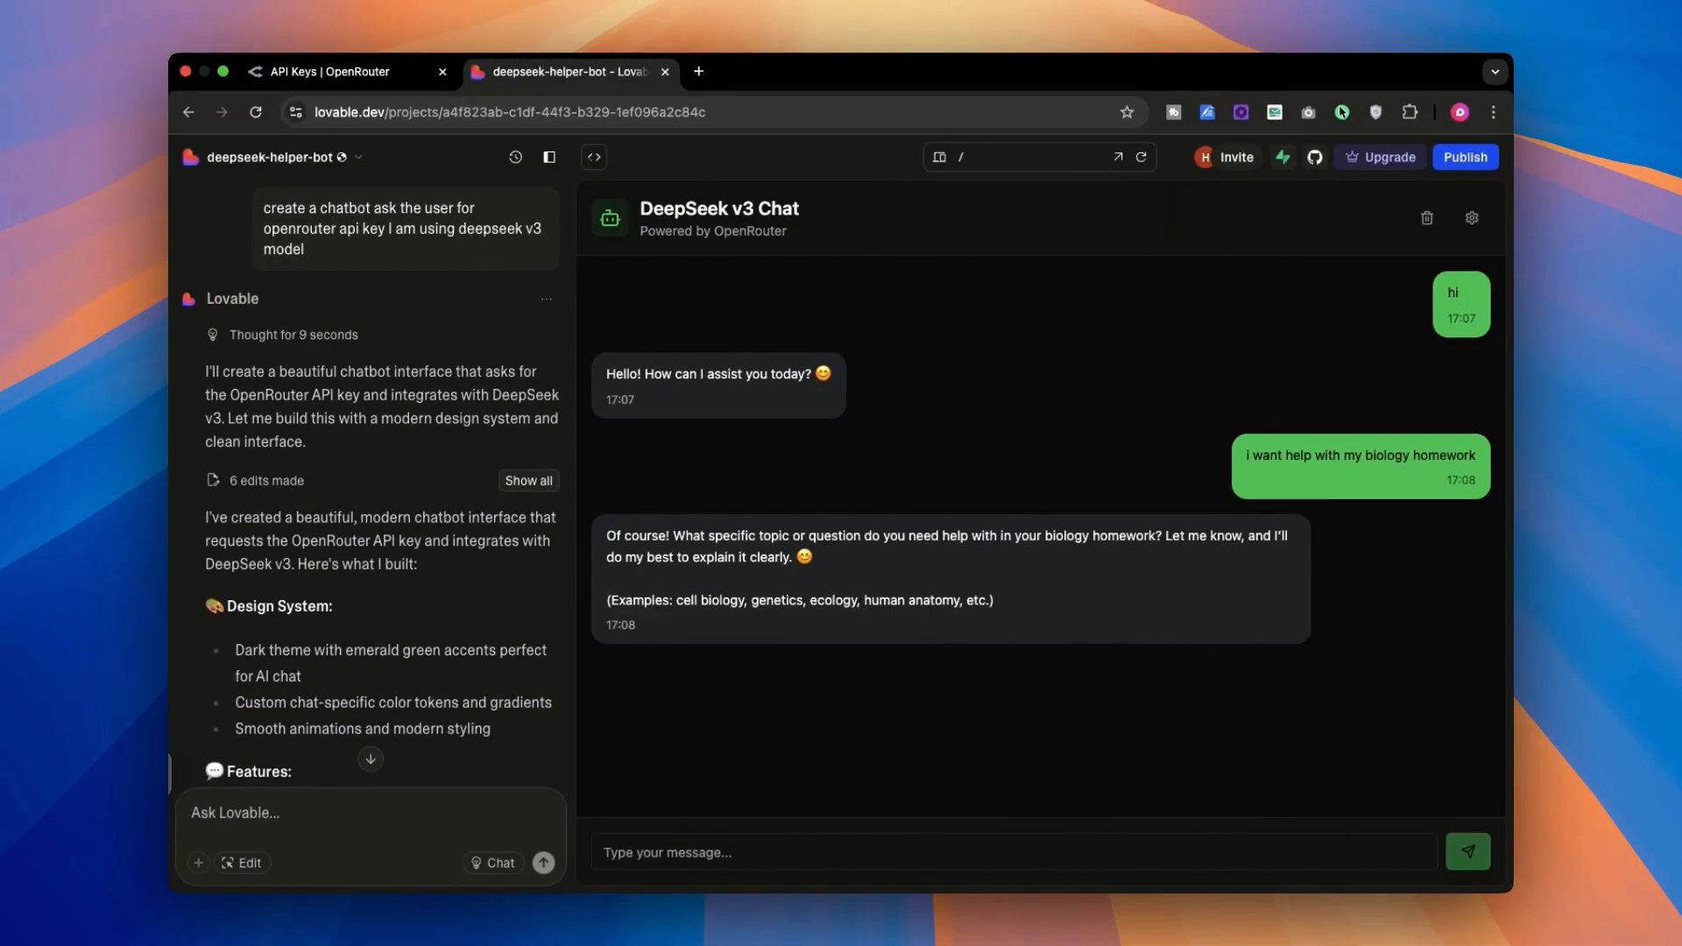
pyautogui.moveTo(1115, 742)
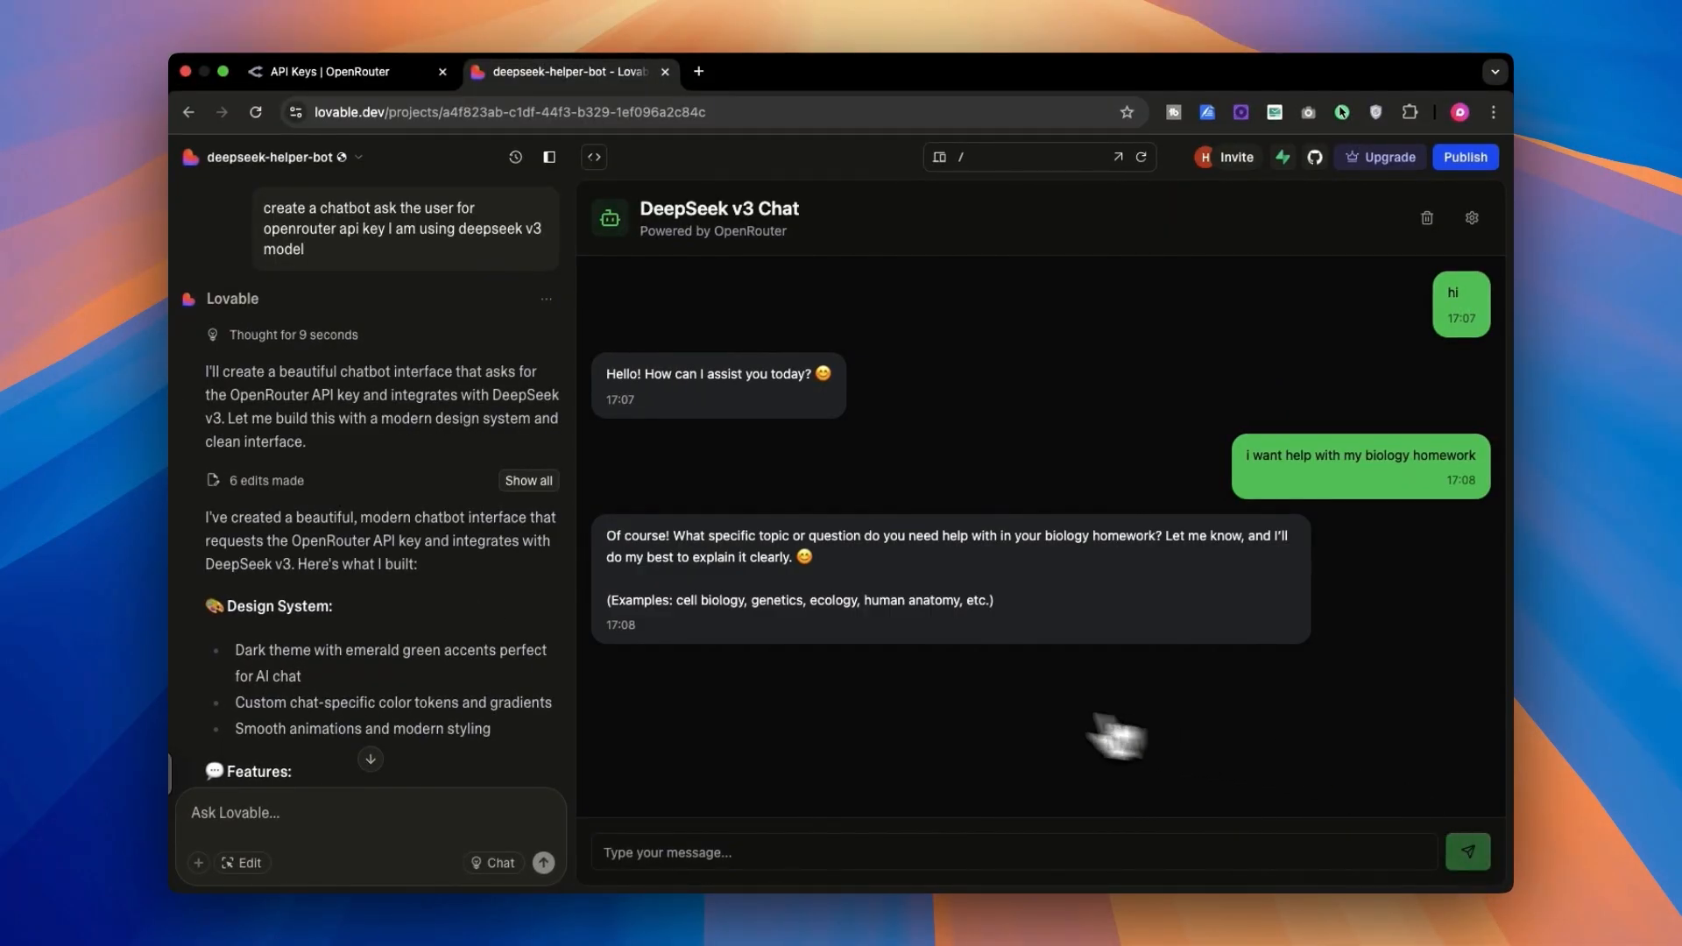
pyautogui.moveTo(952, 622)
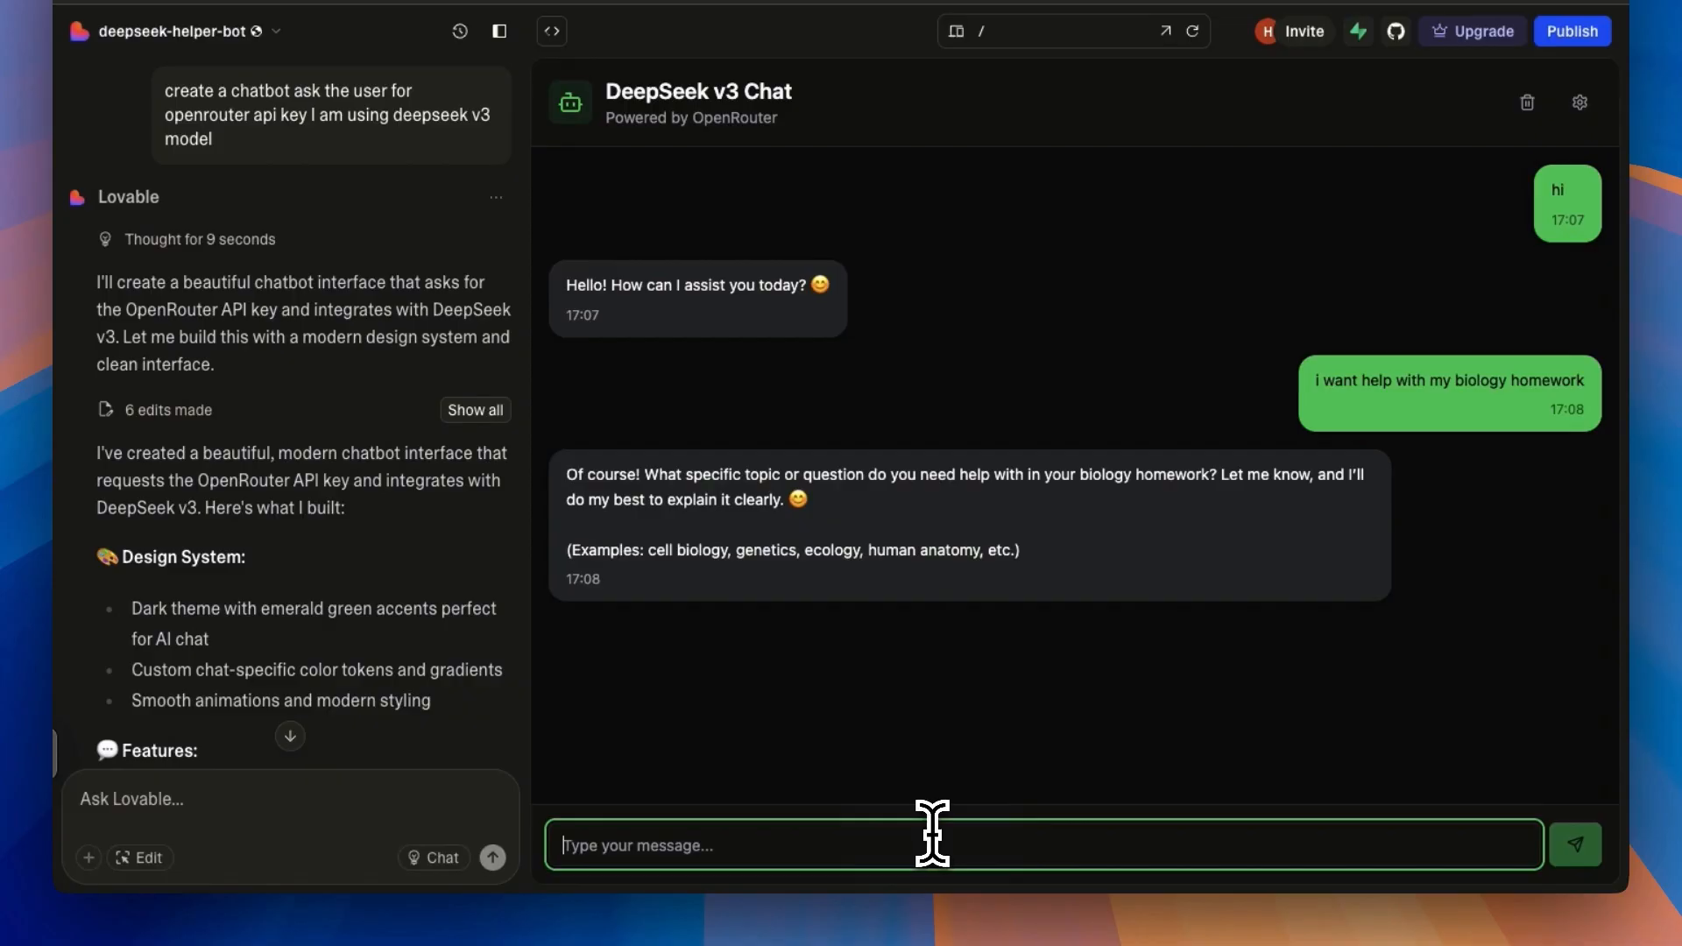
pyautogui.write('human anatomy')
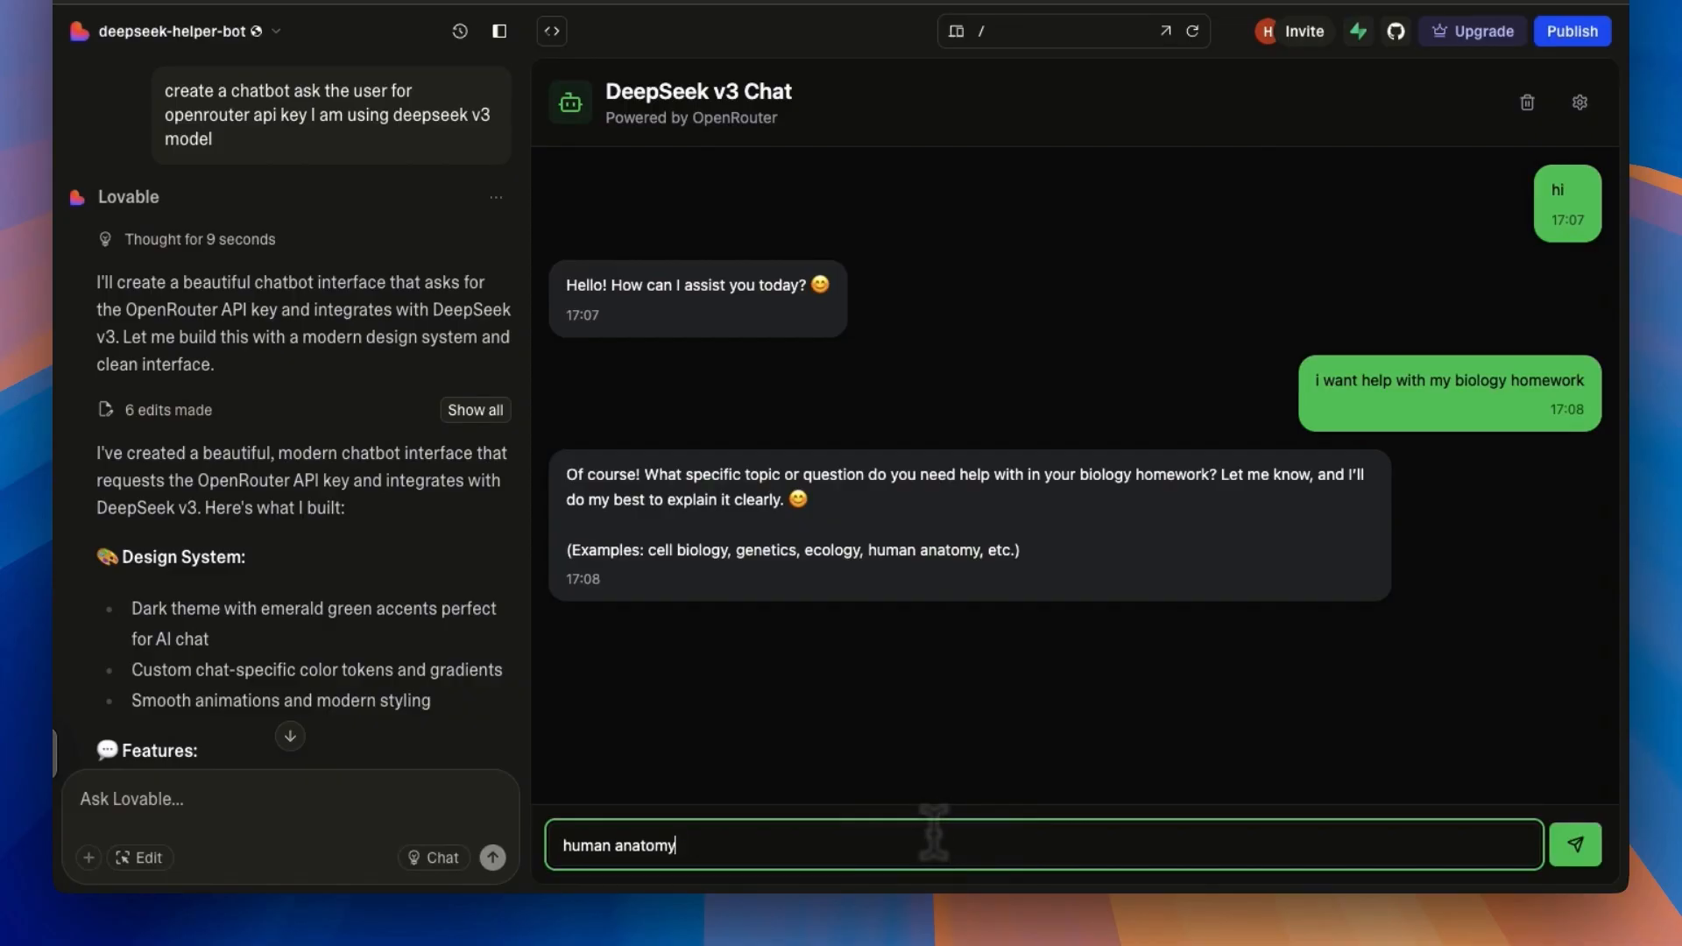
pyautogui.click(1579, 845)
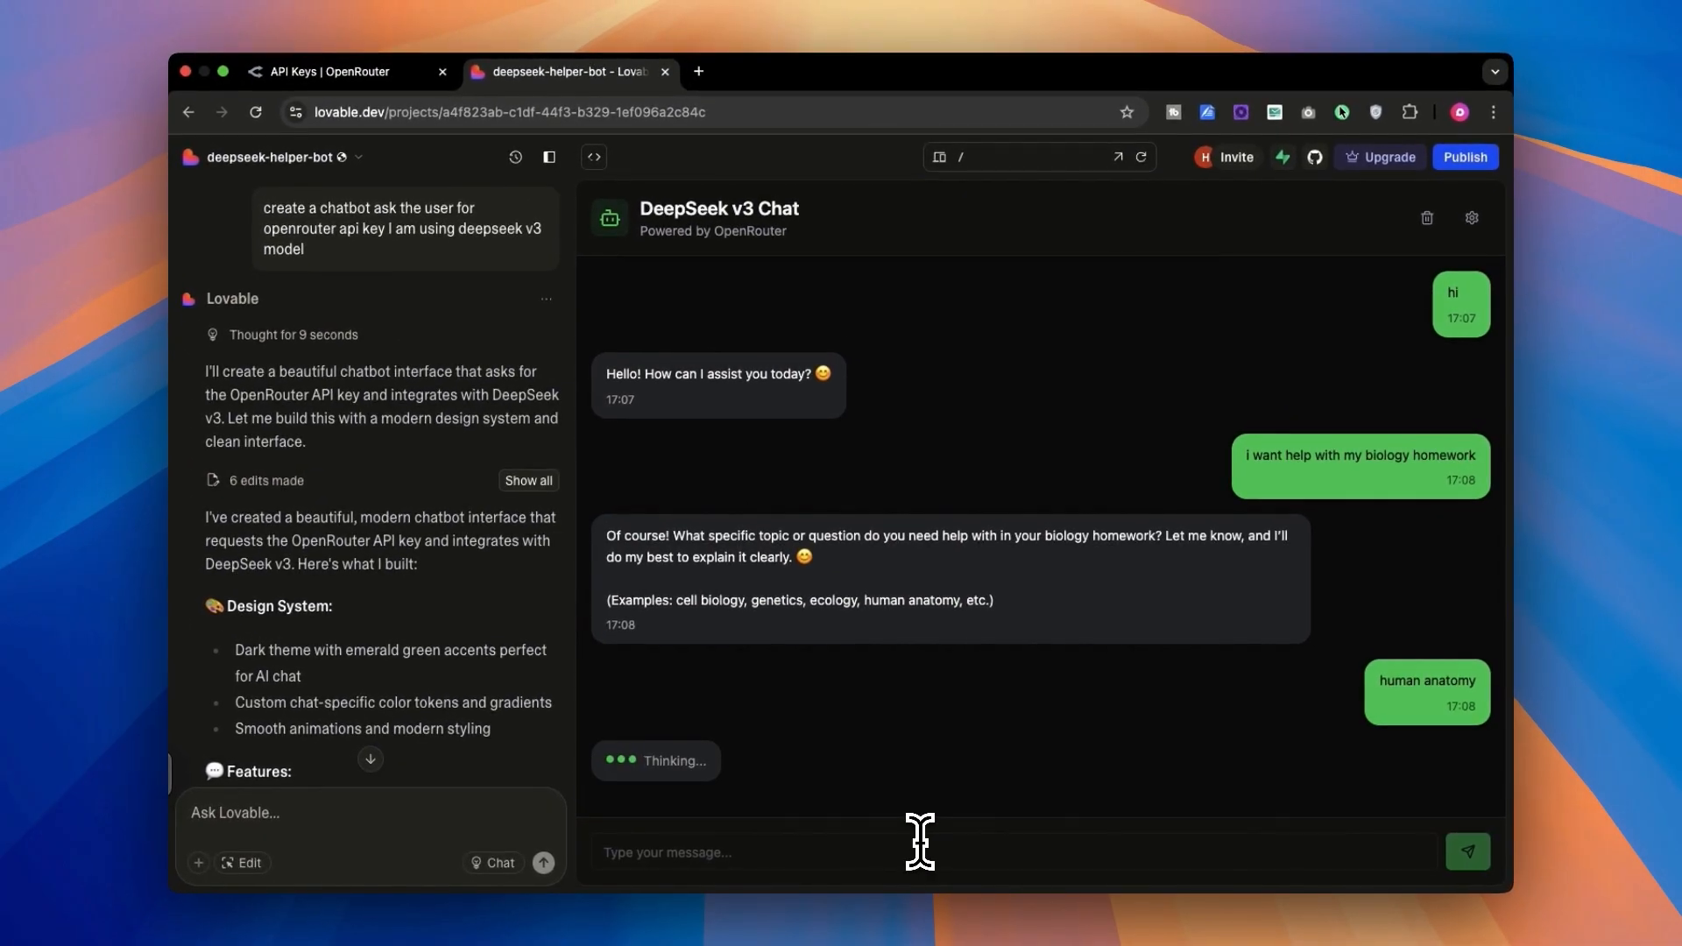